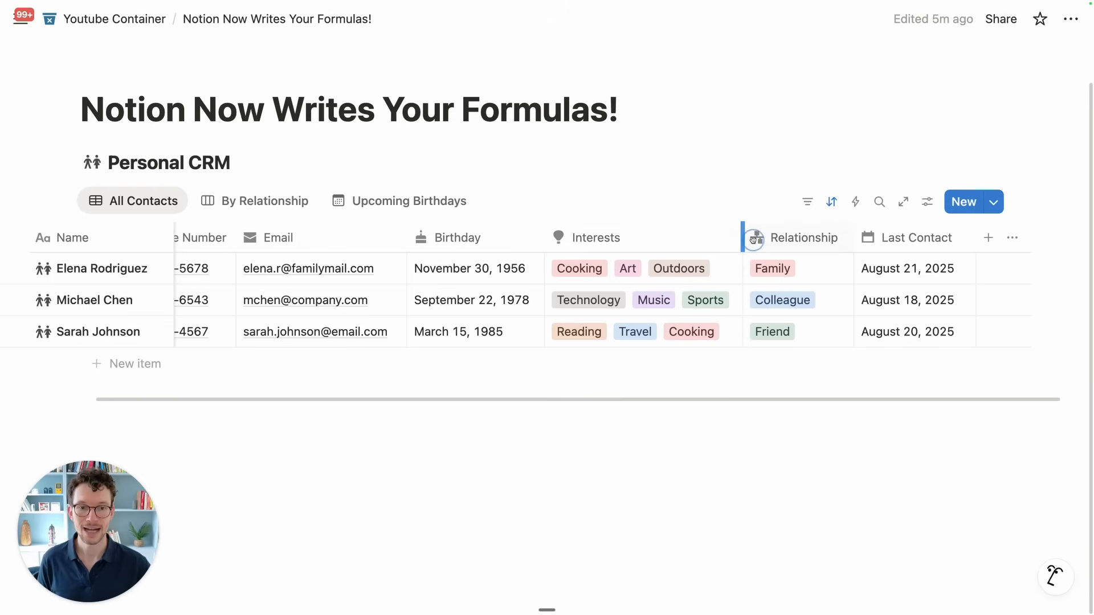
# Add a '# of Interests' column to the Personal CRM table as a Formula property
pyautogui.click(628, 300)
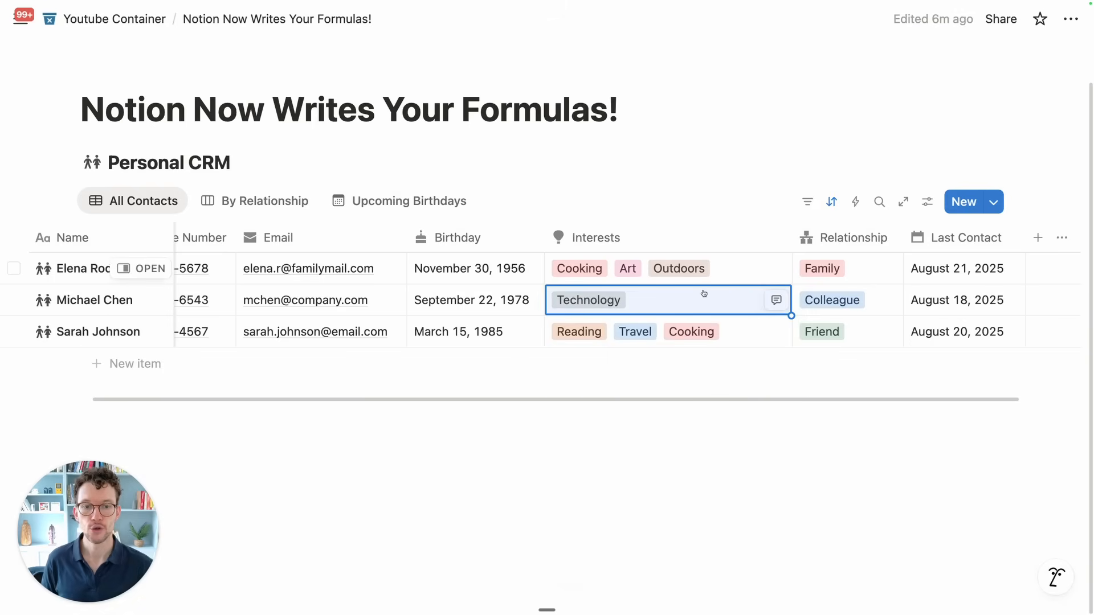
pyautogui.click(691, 332)
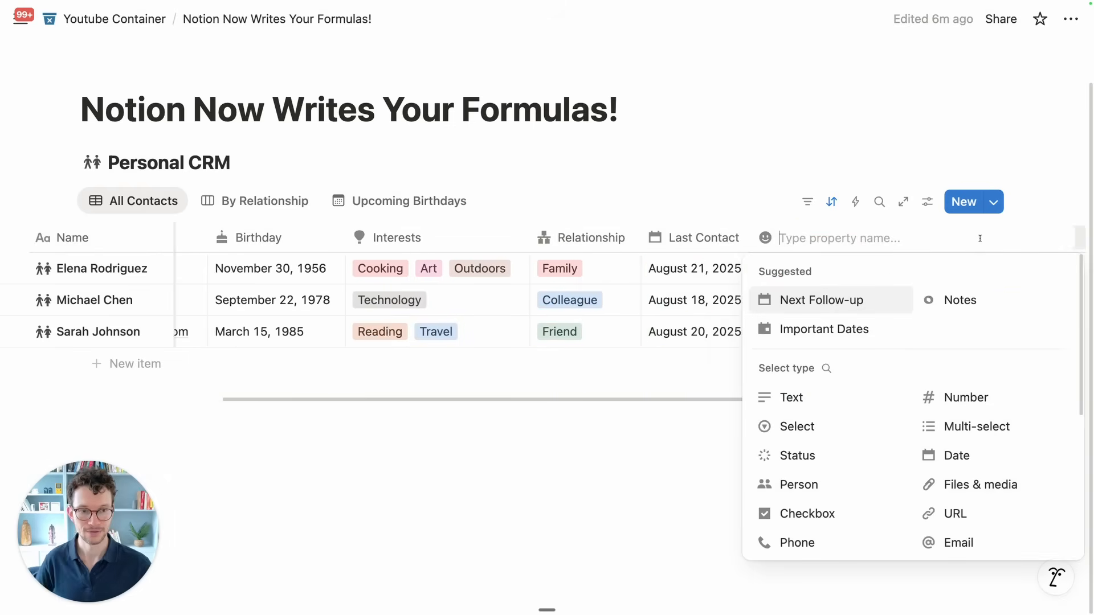
pyautogui.write('# of')
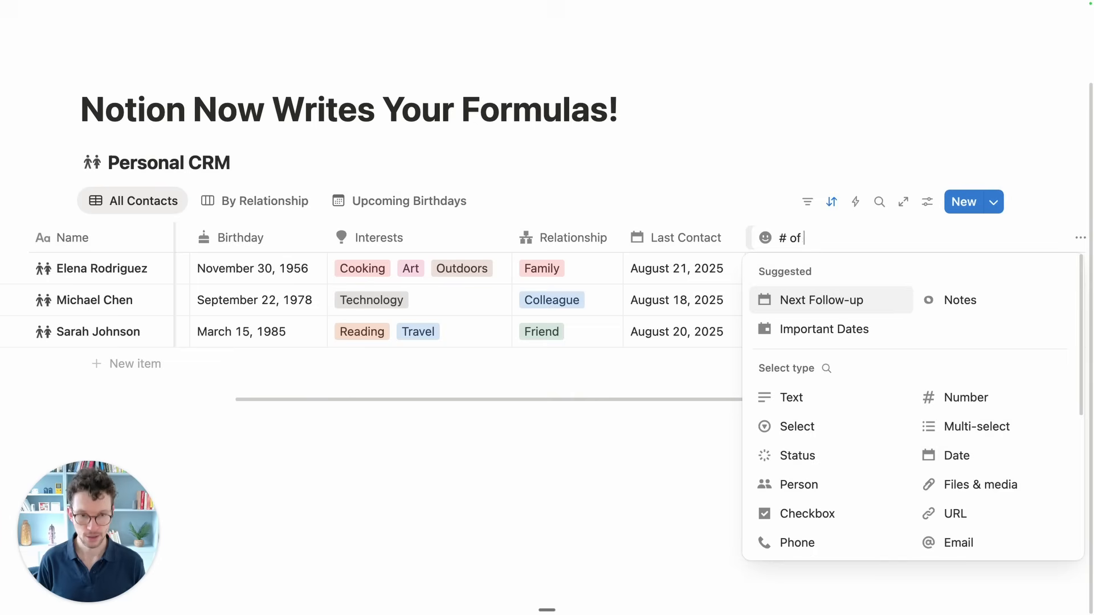
pyautogui.write('Interests')
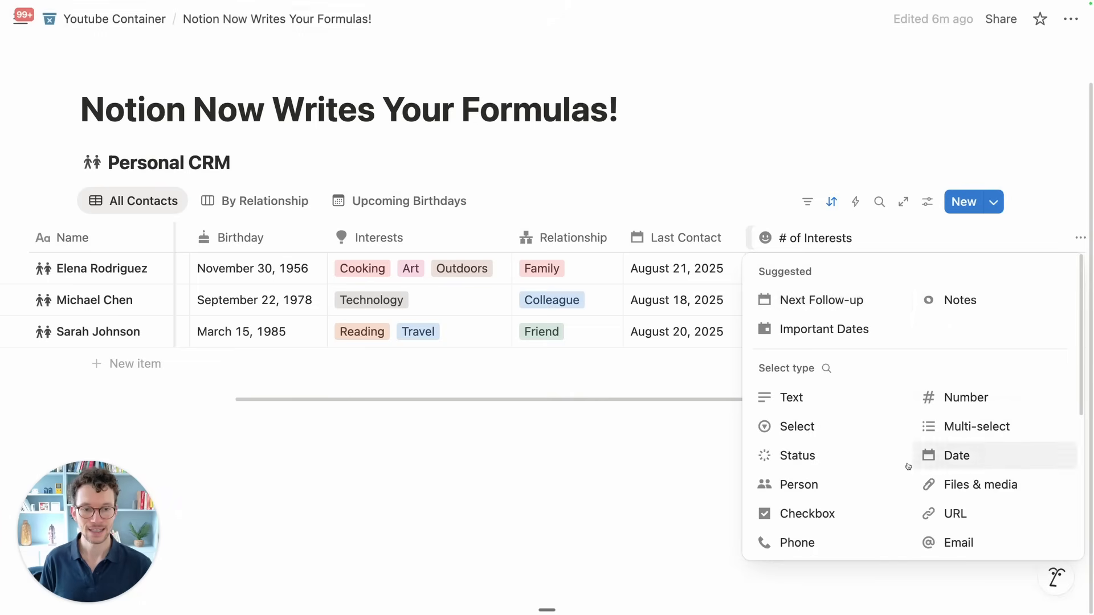
pyautogui.scroll(-3)
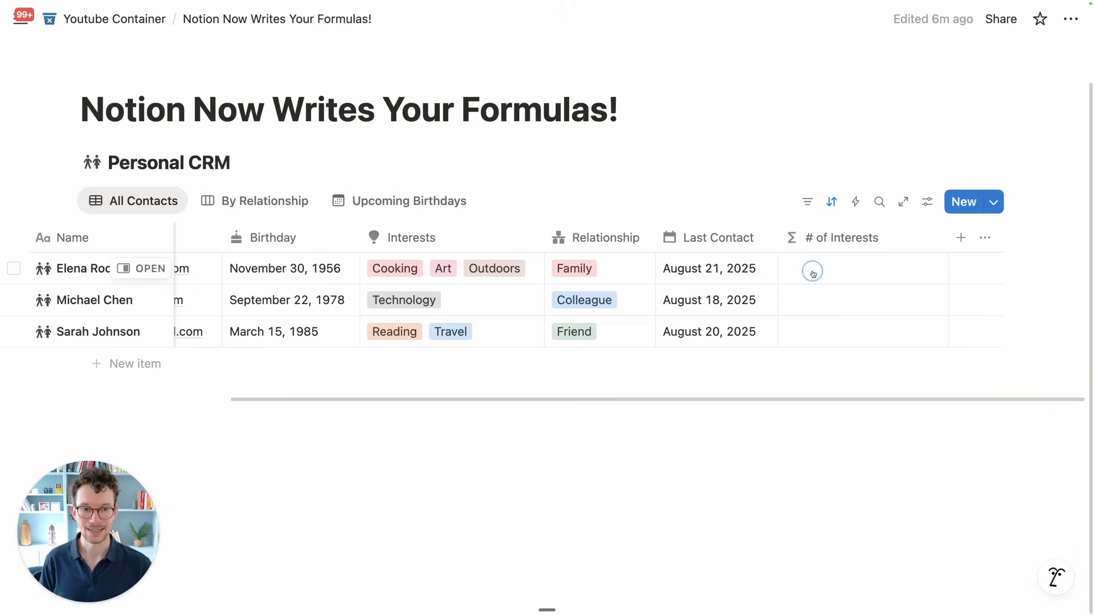
# Have Notion AI write a formula counting each contact's interests, and keep it
pyautogui.click(812, 271)
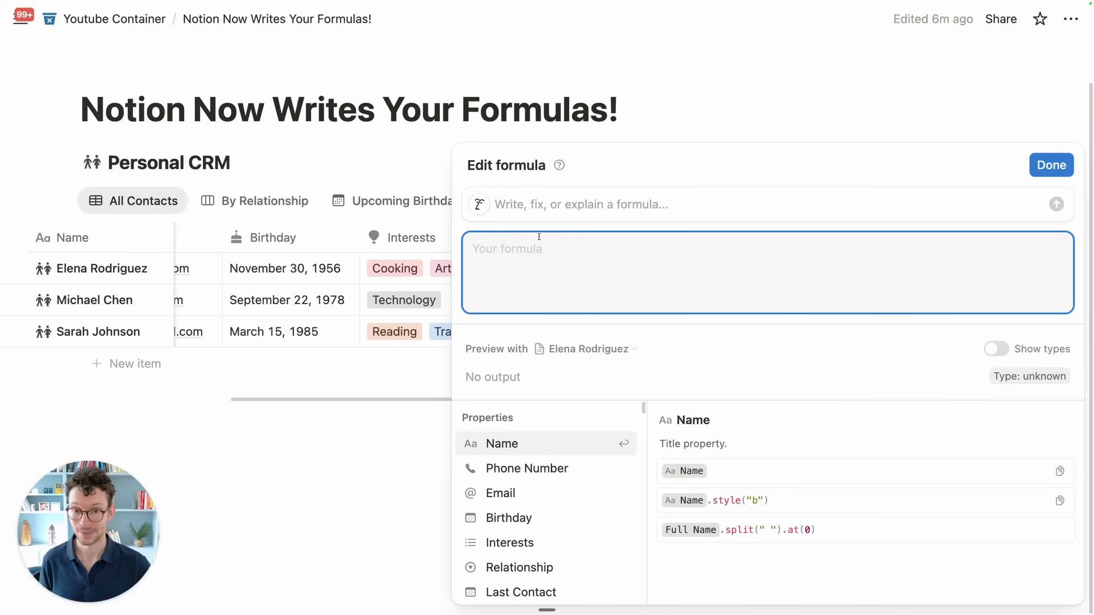
pyautogui.write('can you count how many')
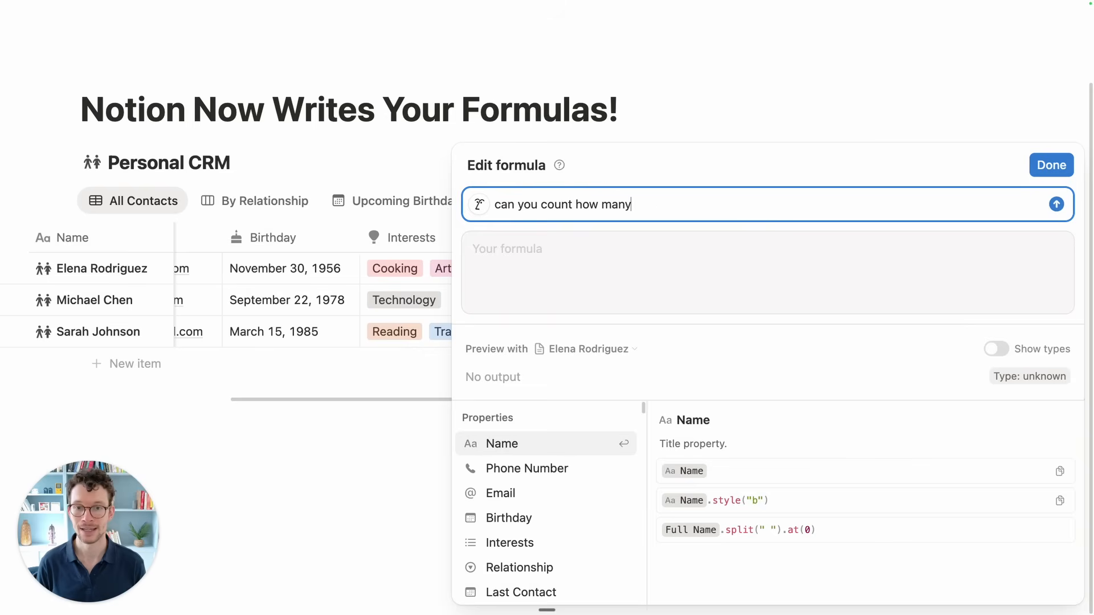
pyautogui.write('interests a person has based on t')
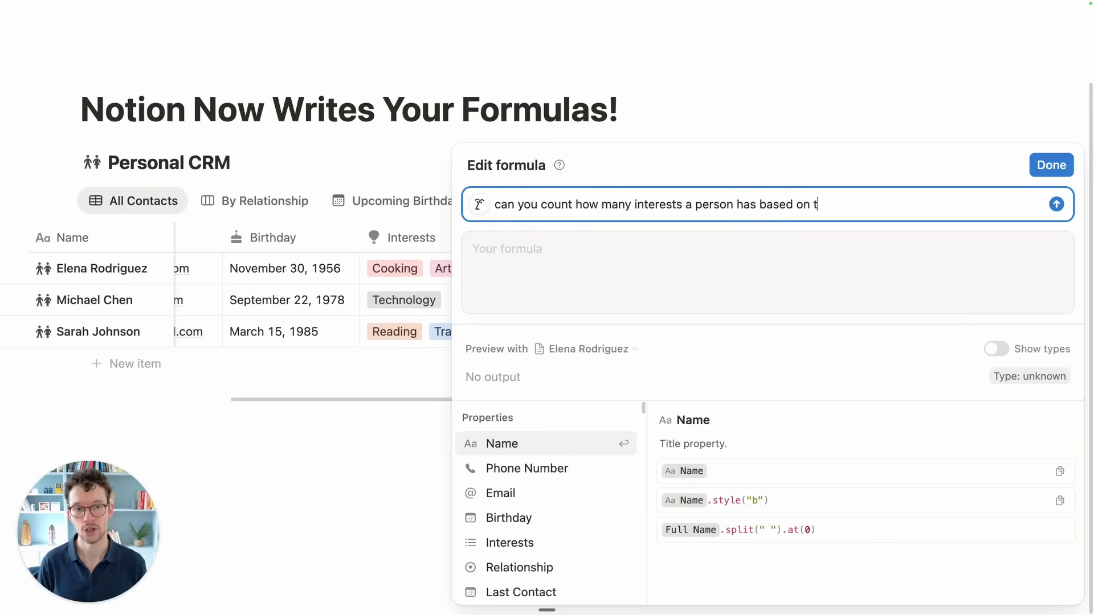
pyautogui.write('he interest property?')
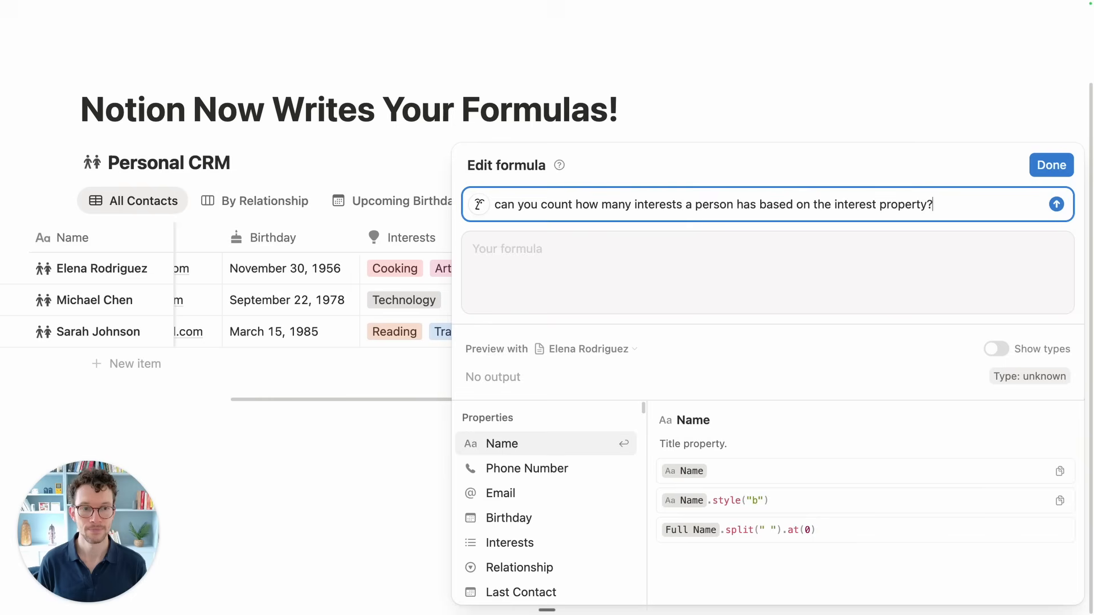
pyautogui.click(1057, 204)
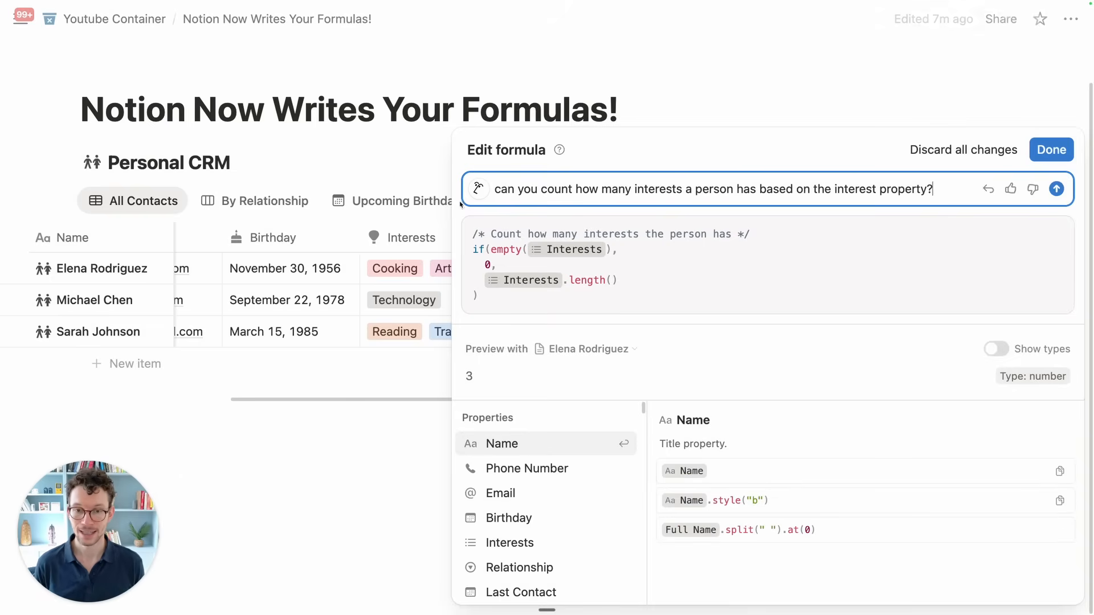
pyautogui.click(740, 234)
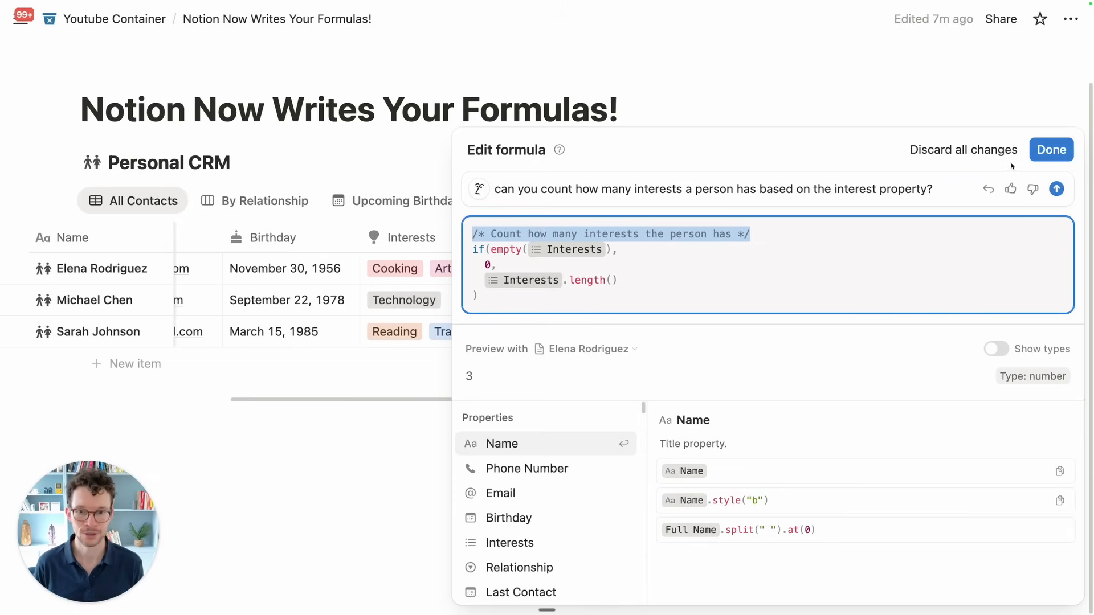
pyautogui.click(1050, 150)
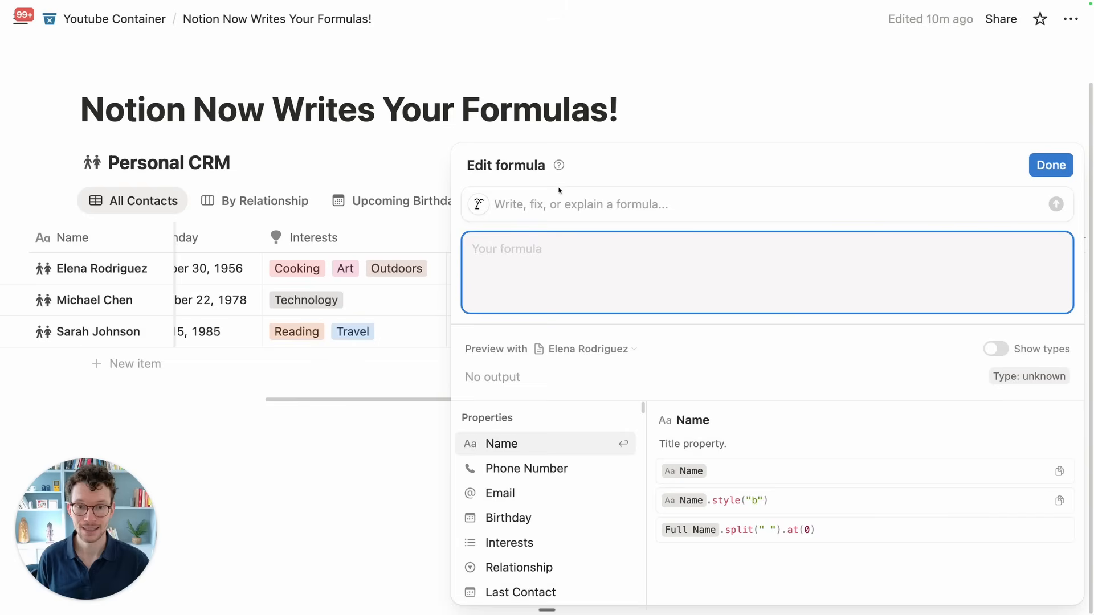
# Ask Notion AI for a formula that outputs each contact's next upcoming birthday as a date
pyautogui.write('Please')
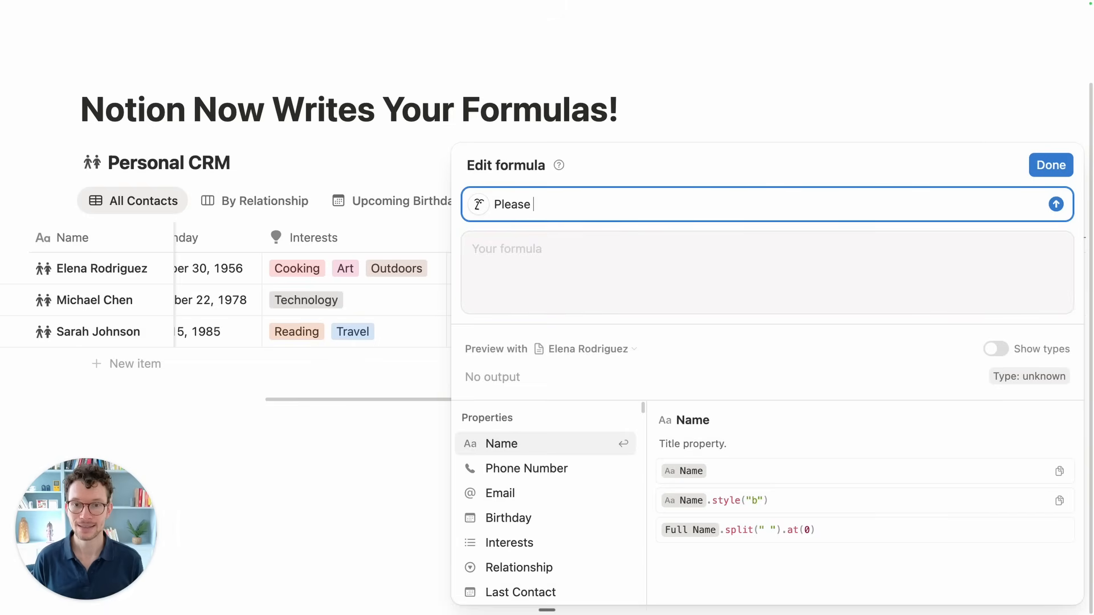
pyautogui.write('calculate the next u')
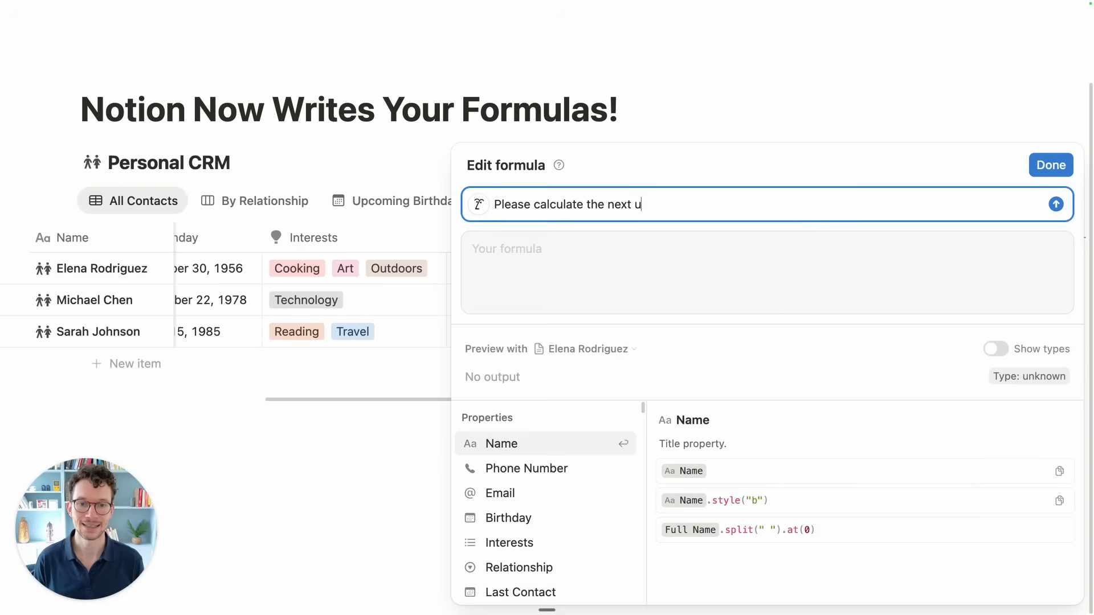
pyautogui.write('pcoming birthday for a per')
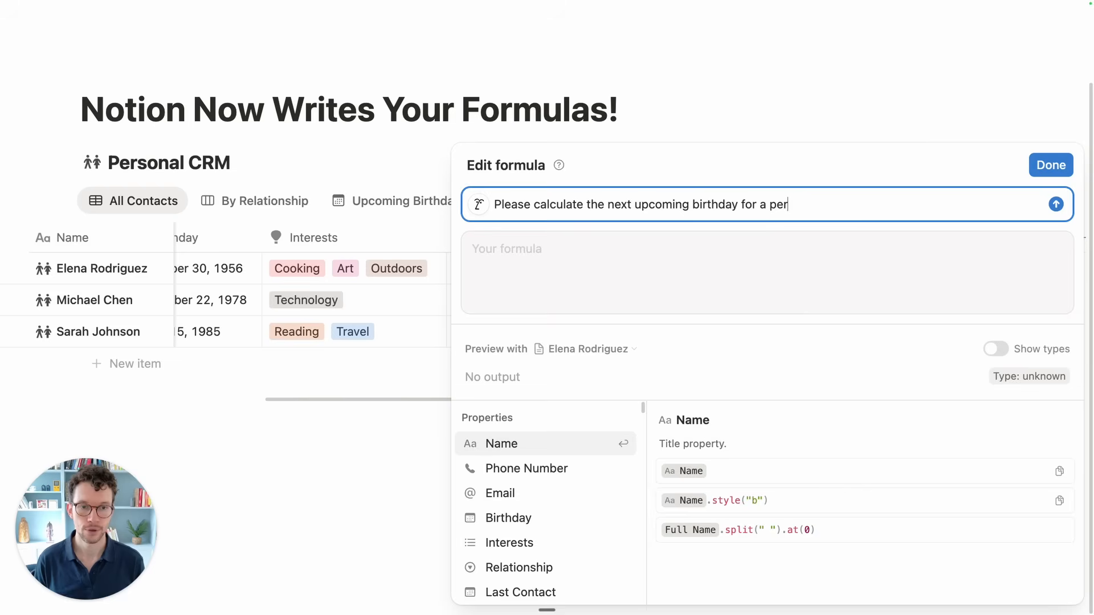
pyautogui.write('son based on their')
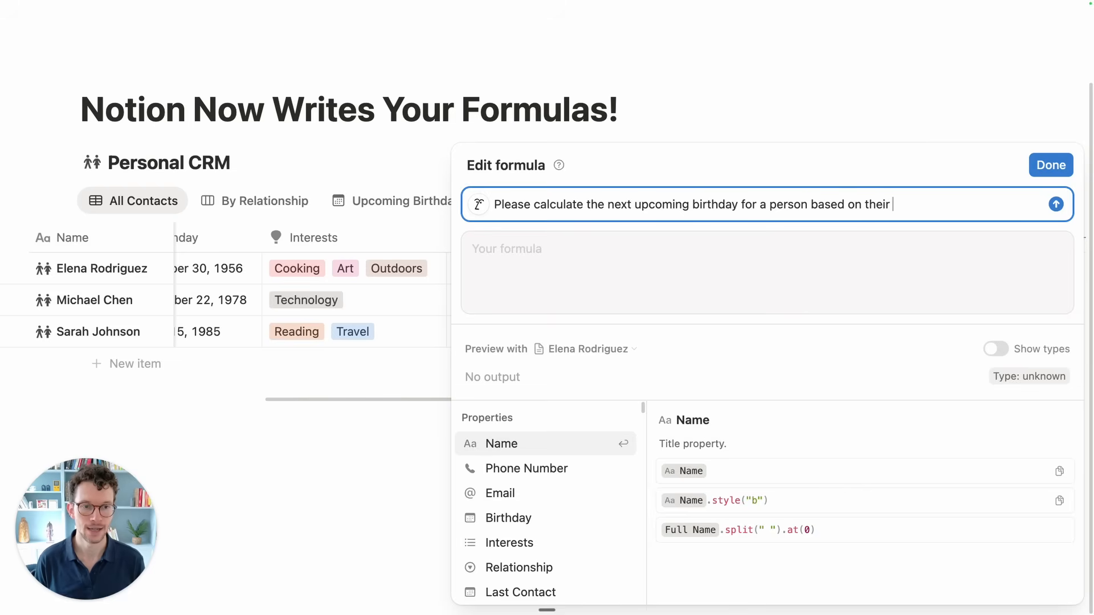
pyautogui.write('birthday property and the current t')
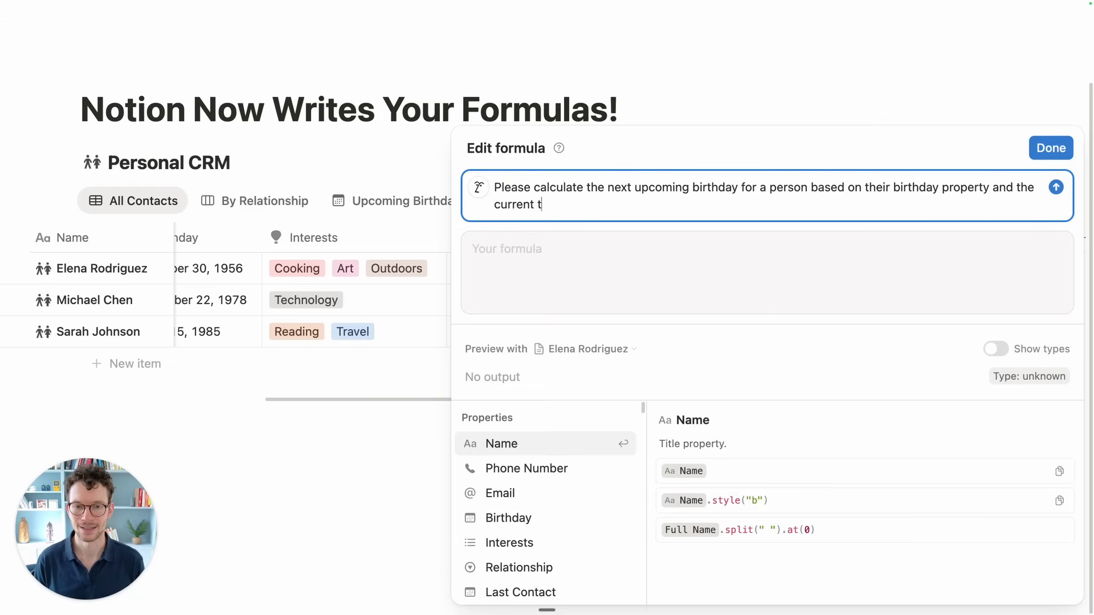
pyautogui.write('me. Output a da')
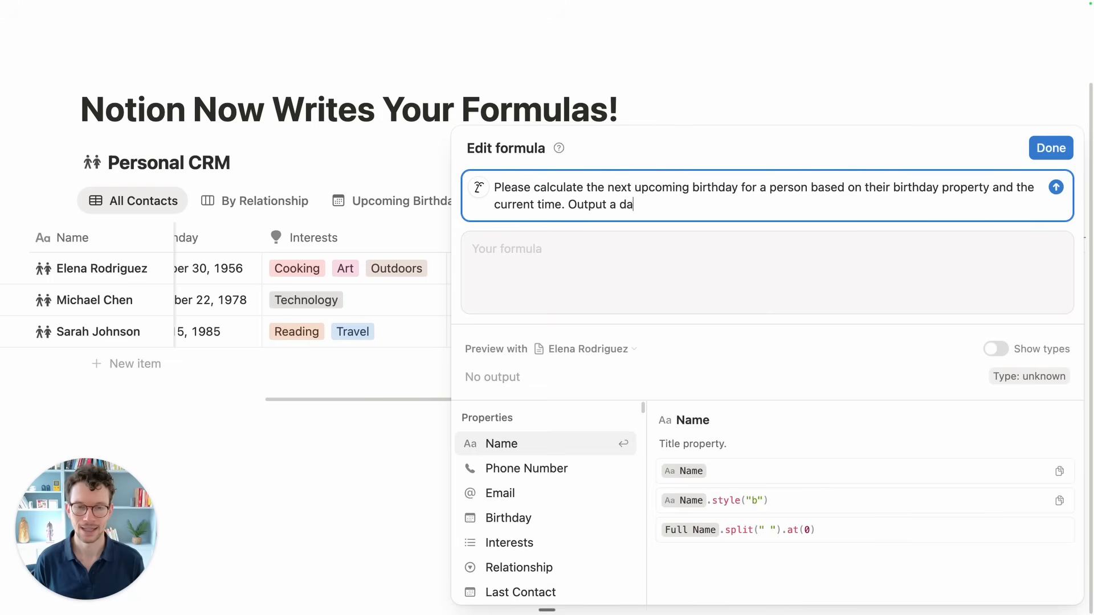
pyautogui.write('te.')
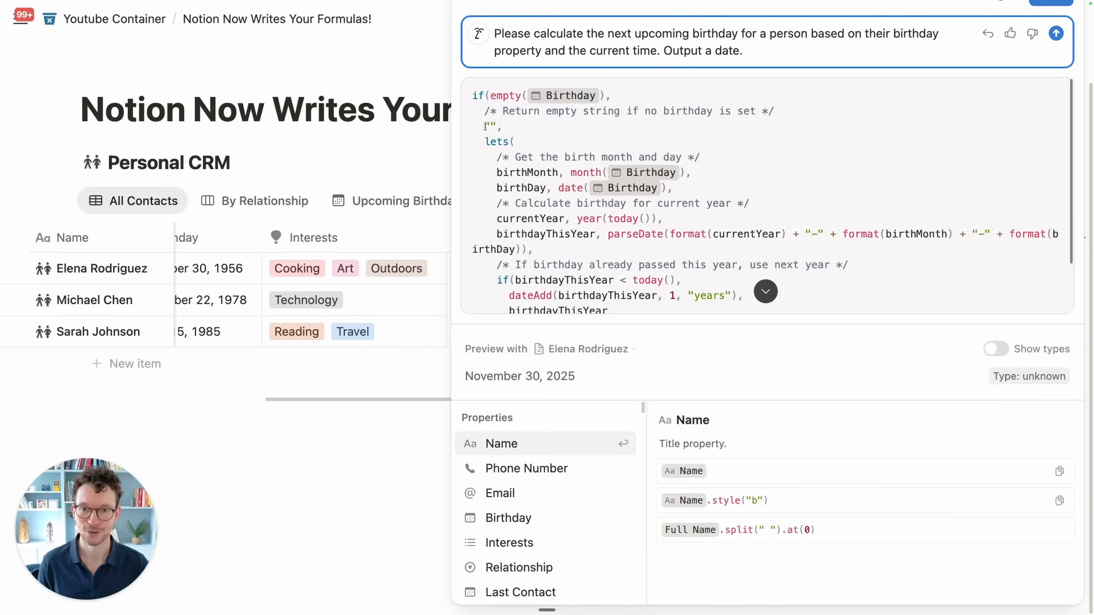
pyautogui.click(486, 127)
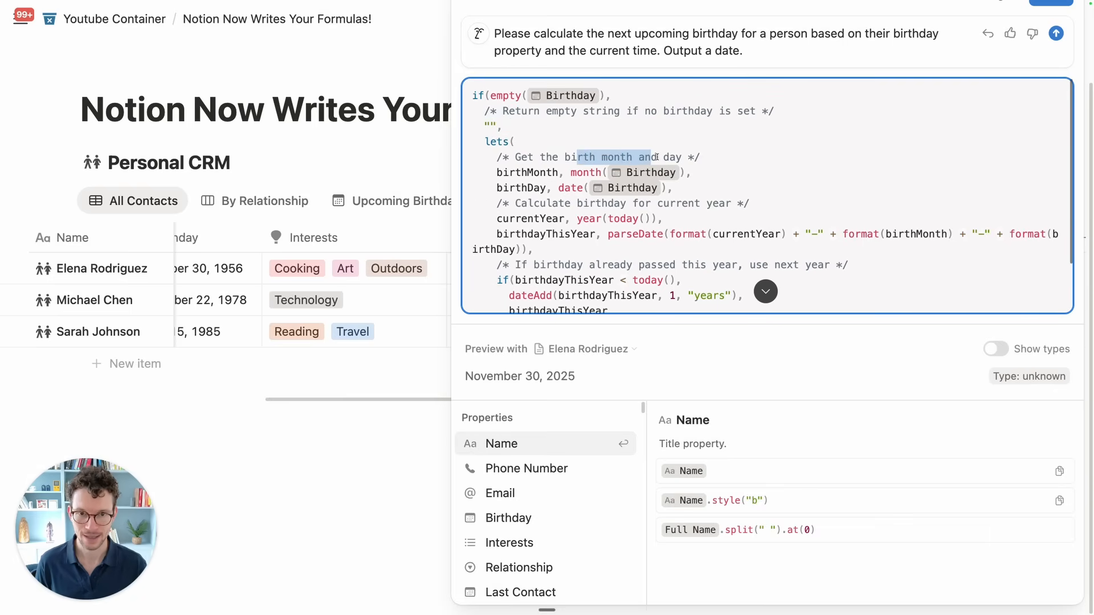
pyautogui.scroll(-3)
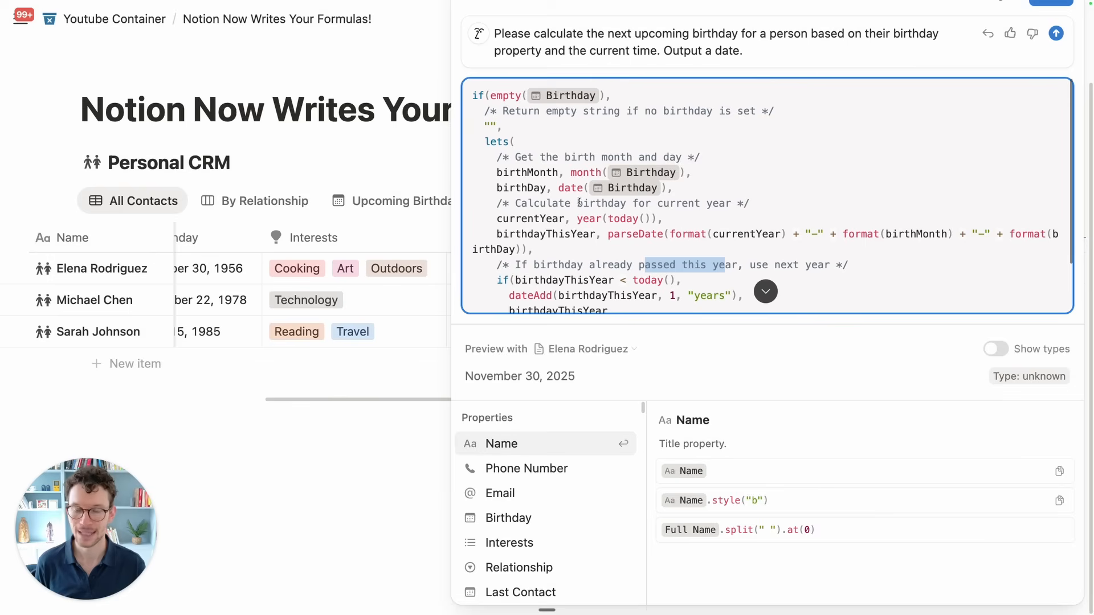
pyautogui.scroll(-3)
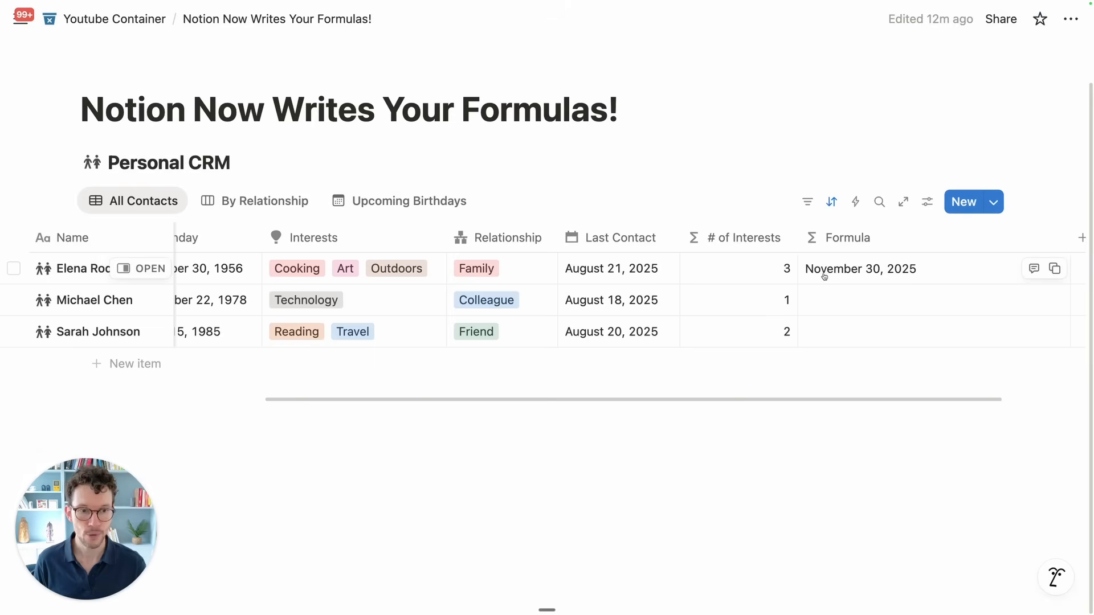
pyautogui.hscroll(-3)
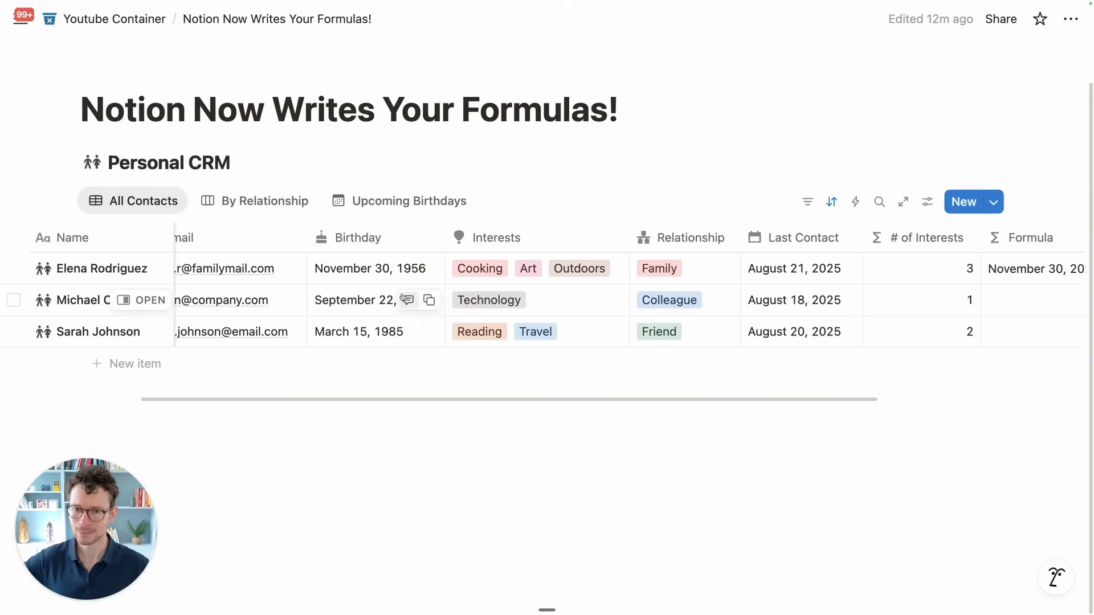
pyautogui.click(355, 300)
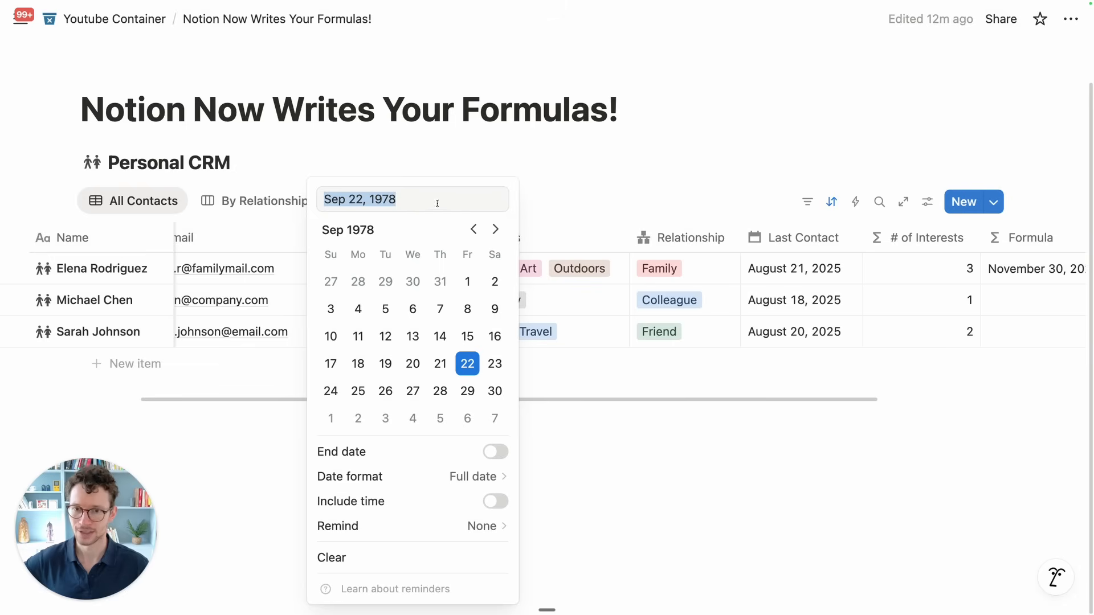
pyautogui.press('Backspace')
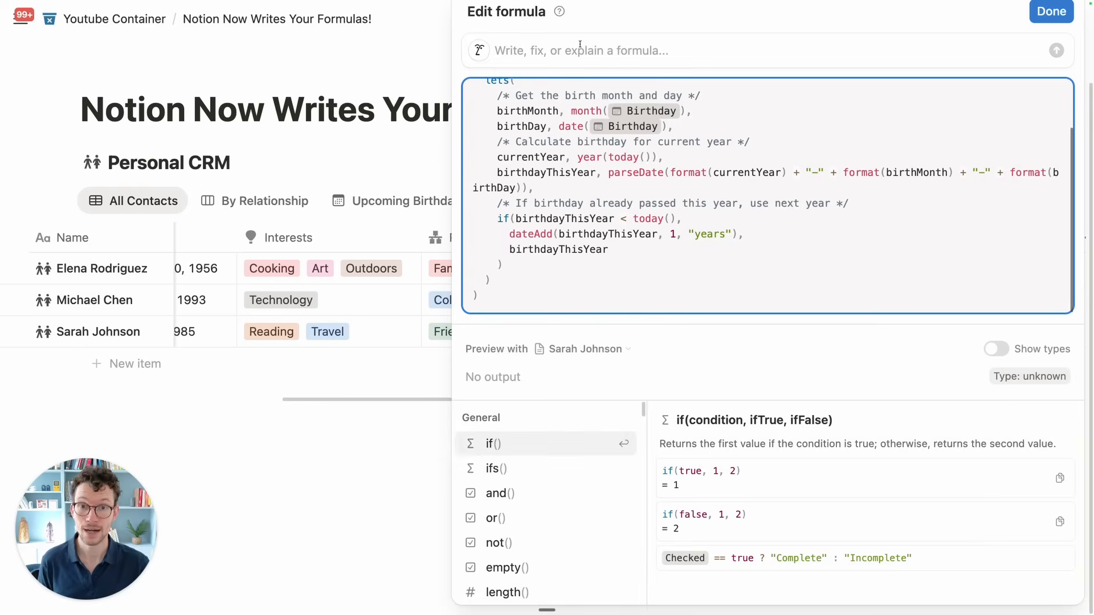
# Tell Notion AI the formula fails for past and upcoming birthdays, yielding days-until-birthday countdowns
pyautogui.write('Actually, this doesn’t seem to work for bir')
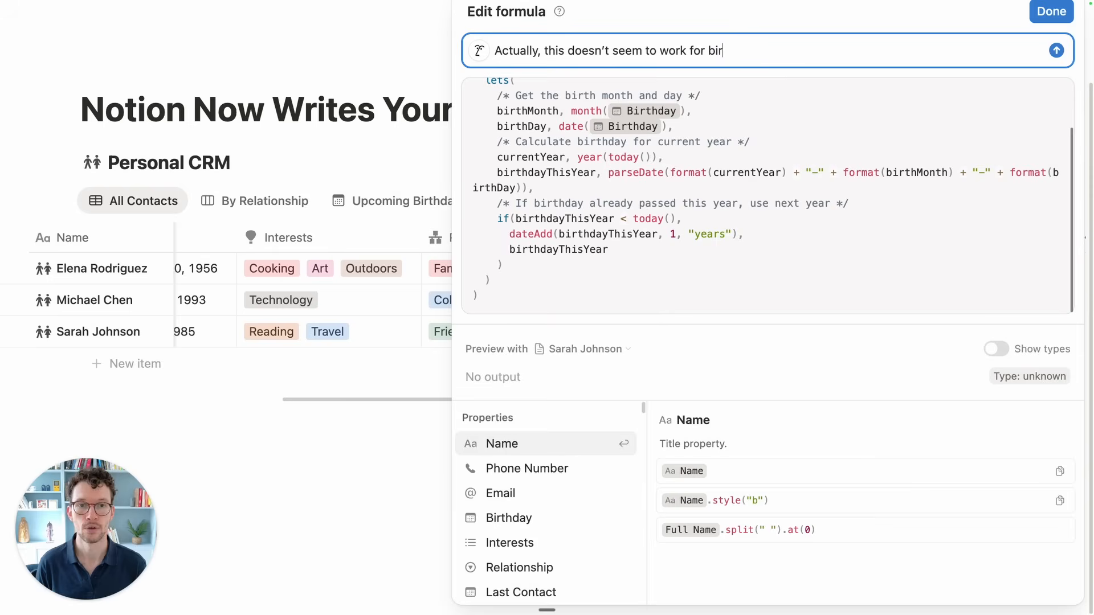
pyautogui.write('thdays that are')
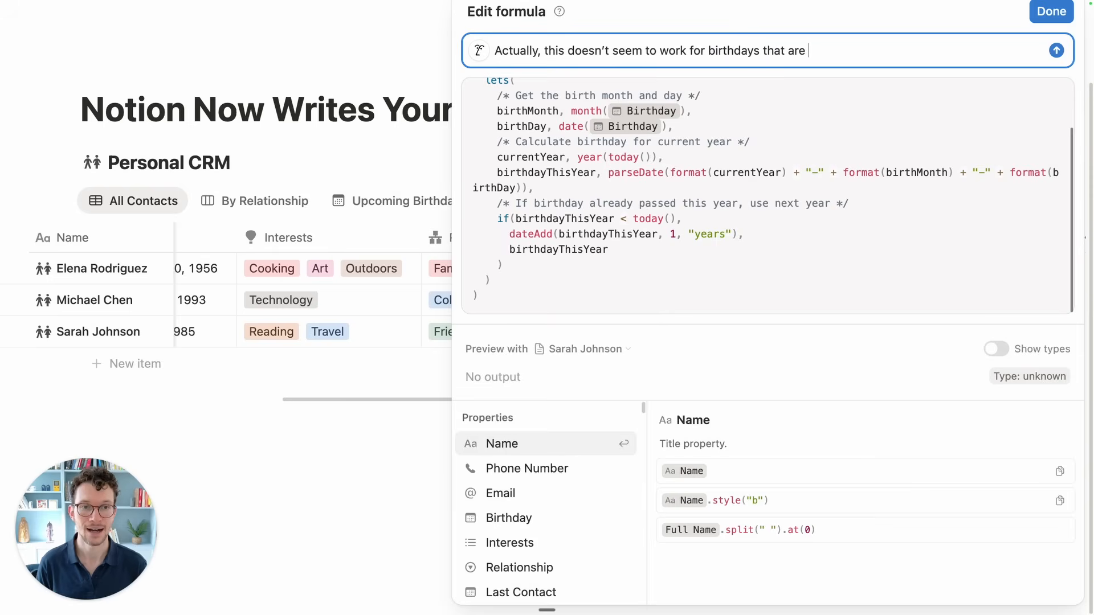
pyautogui.write('in')
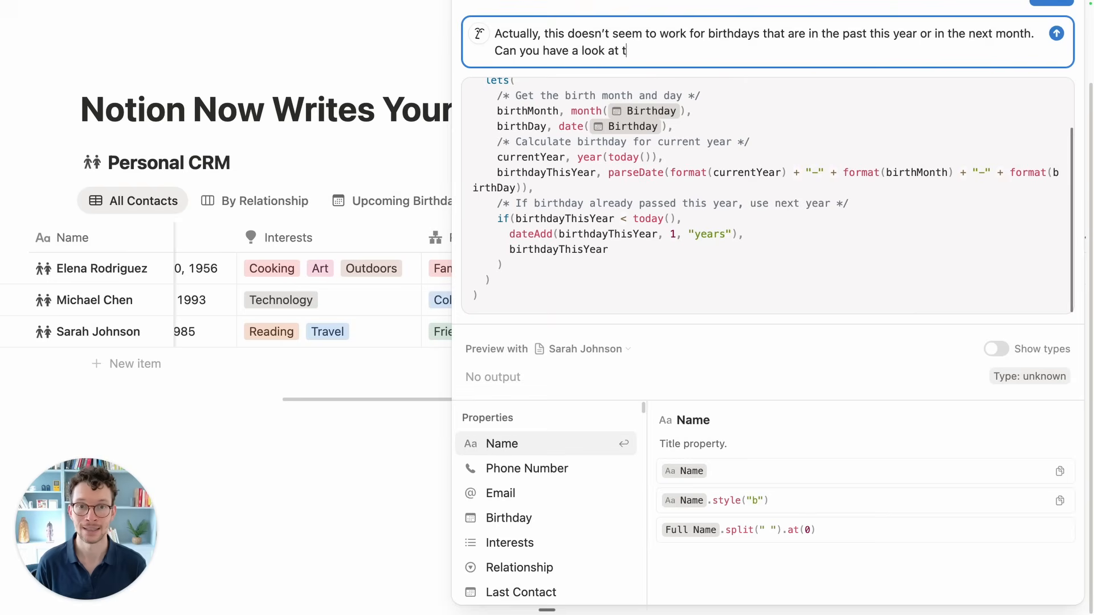
pyautogui.write('he formula and')
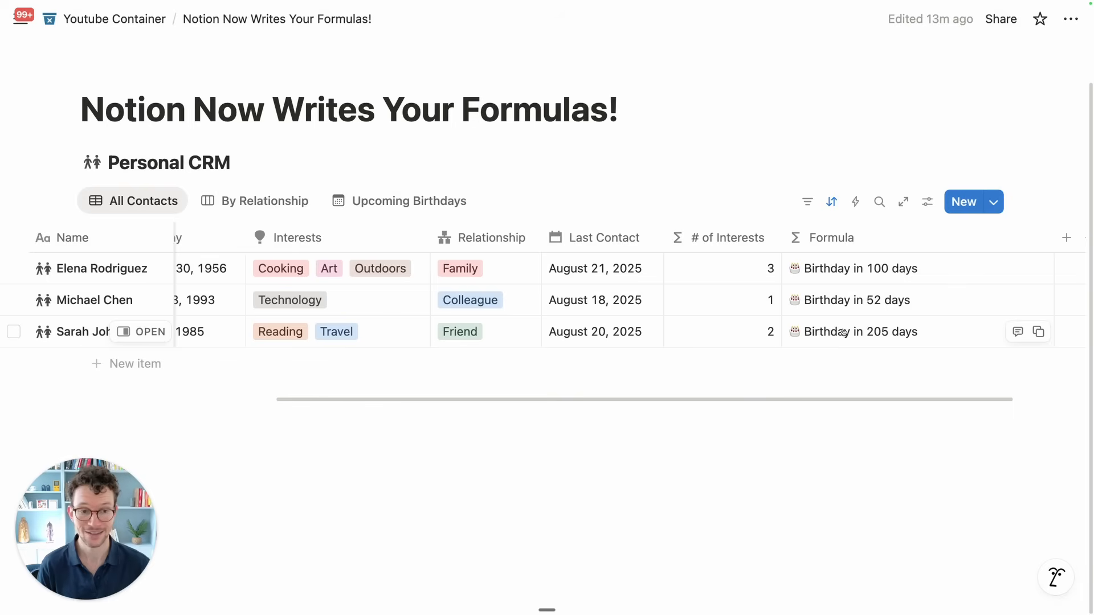
pyautogui.moveTo(836, 268)
pyautogui.write('can')
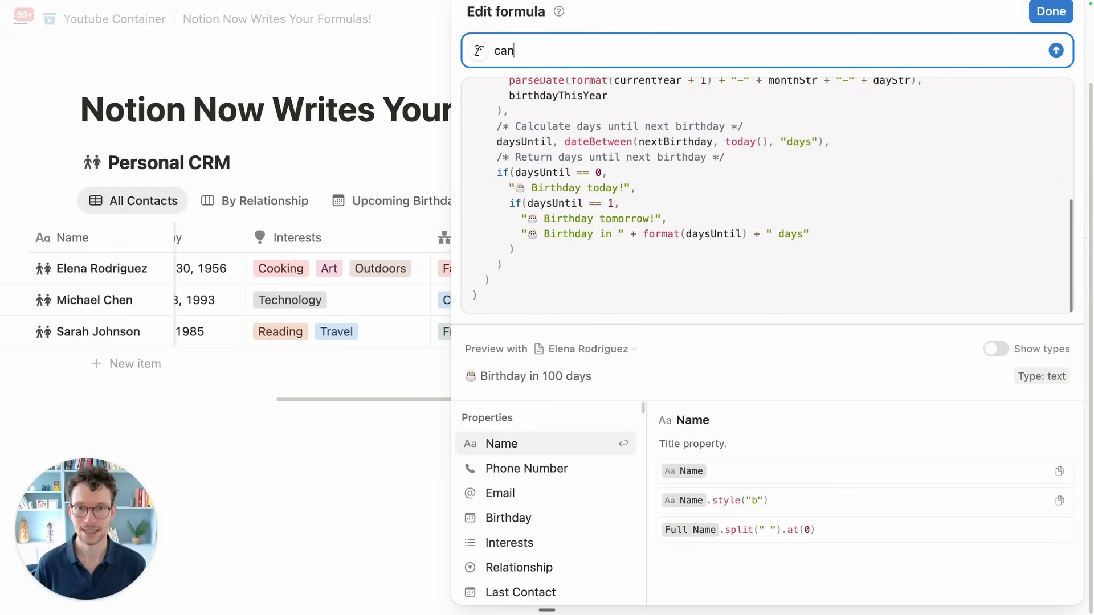
# Have Notion AI rewrite the formula to return actual next-birthday dates, and accept it
pyautogui.write('you turn this into a')
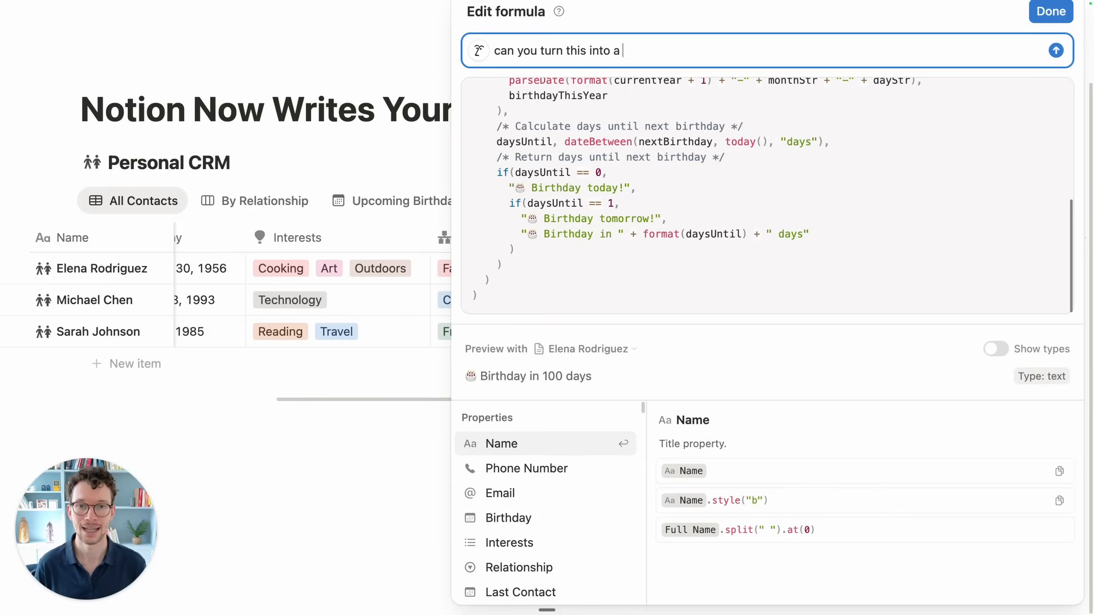
pyautogui.write('n actual date property in the end?')
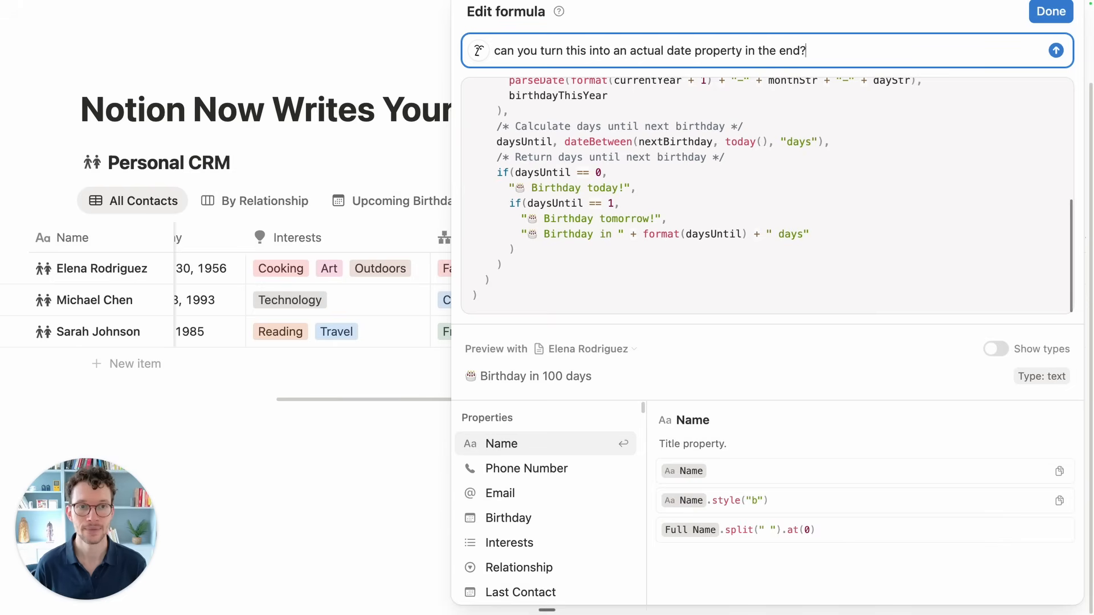
pyautogui.click(1056, 50)
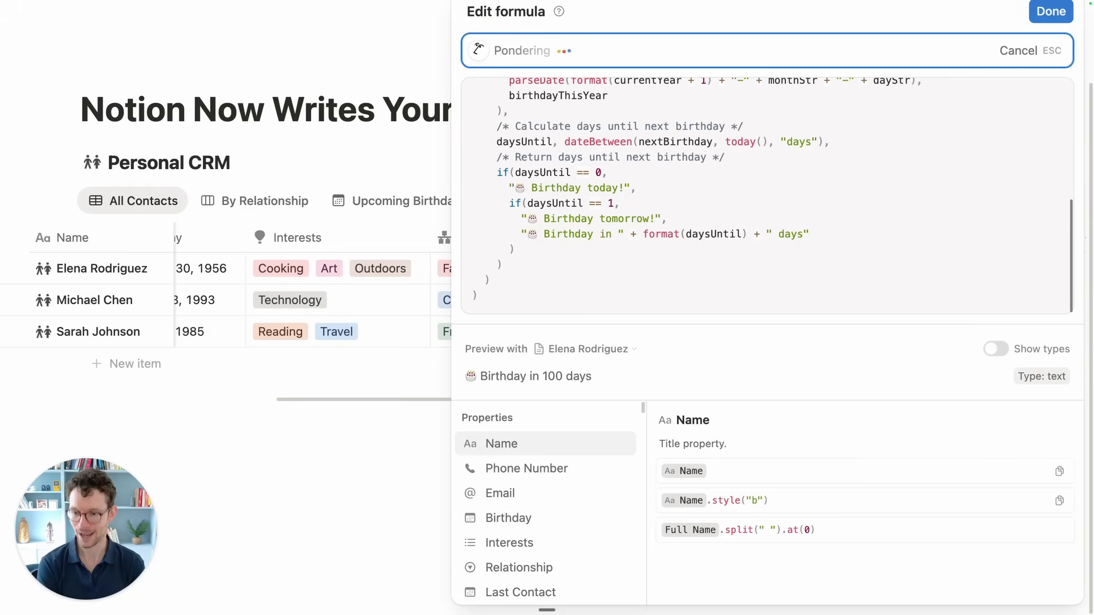
pyautogui.write('can you turn this into an actual date property in the end?')
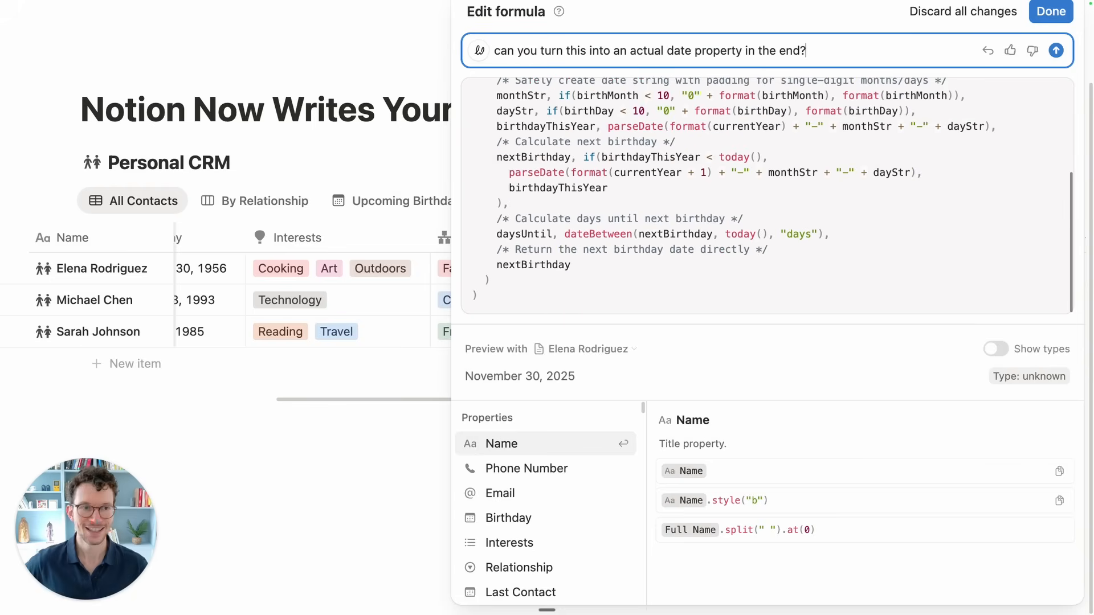
pyautogui.click(1051, 12)
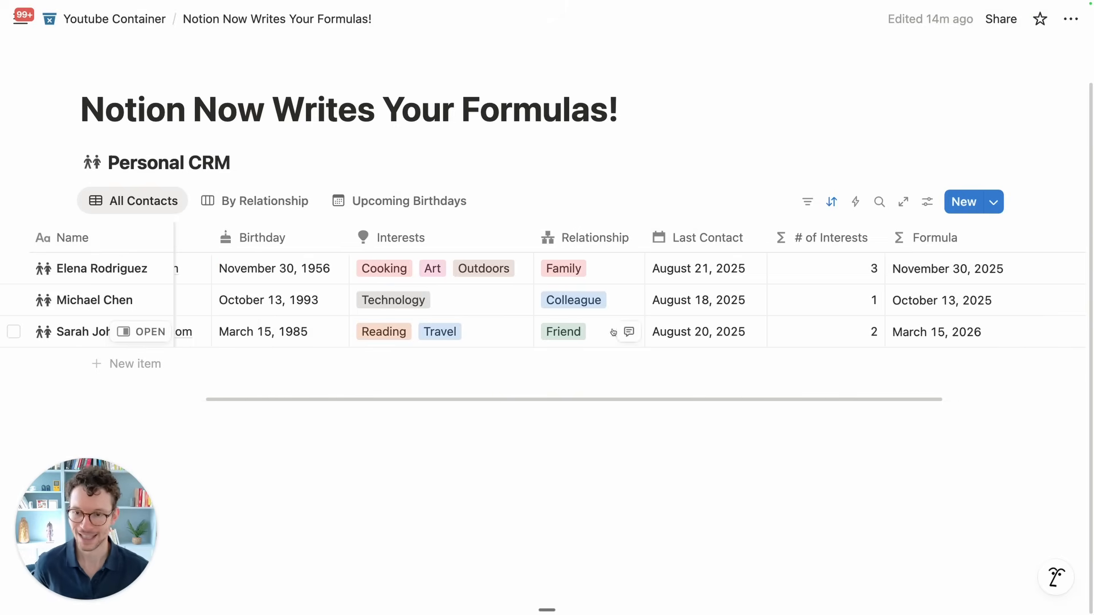
pyautogui.moveTo(842, 369)
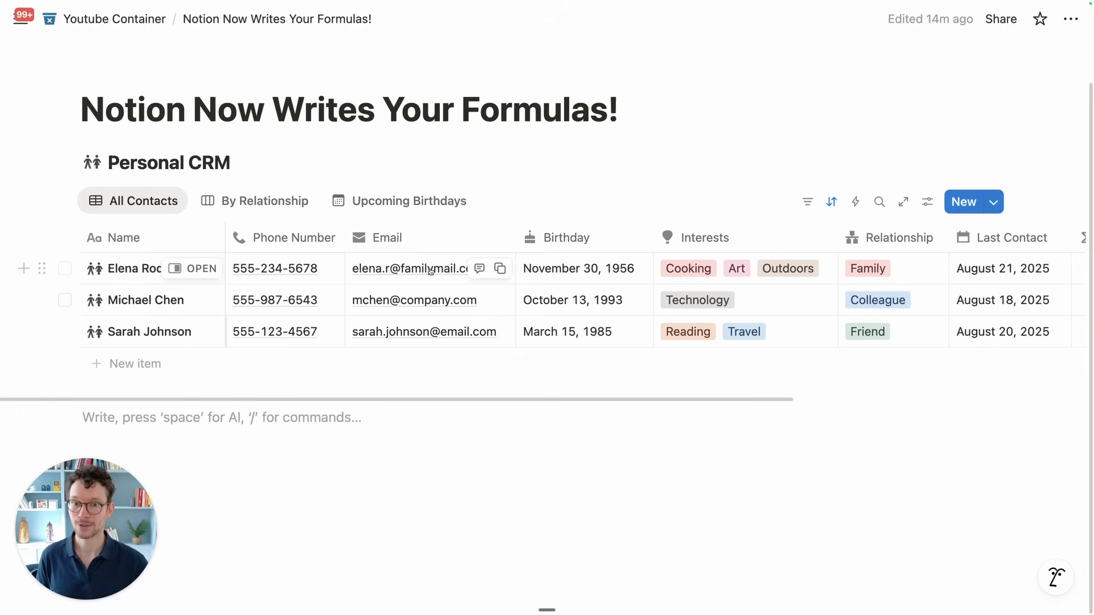
pyautogui.moveTo(423, 321)
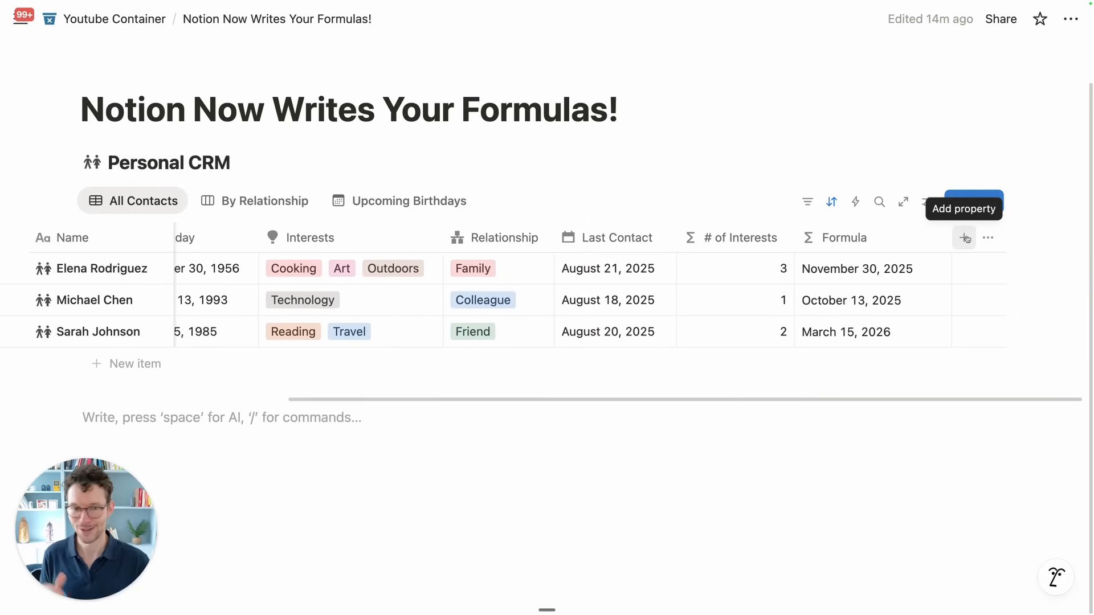
# Add a new Domain property to the contacts table as a Formula type
pyautogui.click(963, 238)
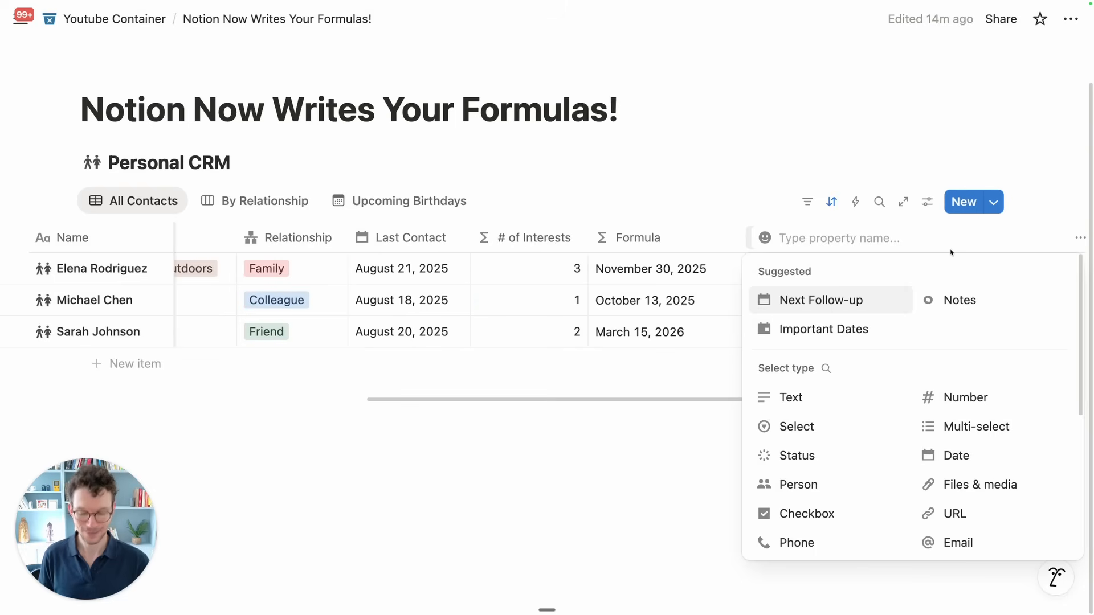
pyautogui.write('Domain')
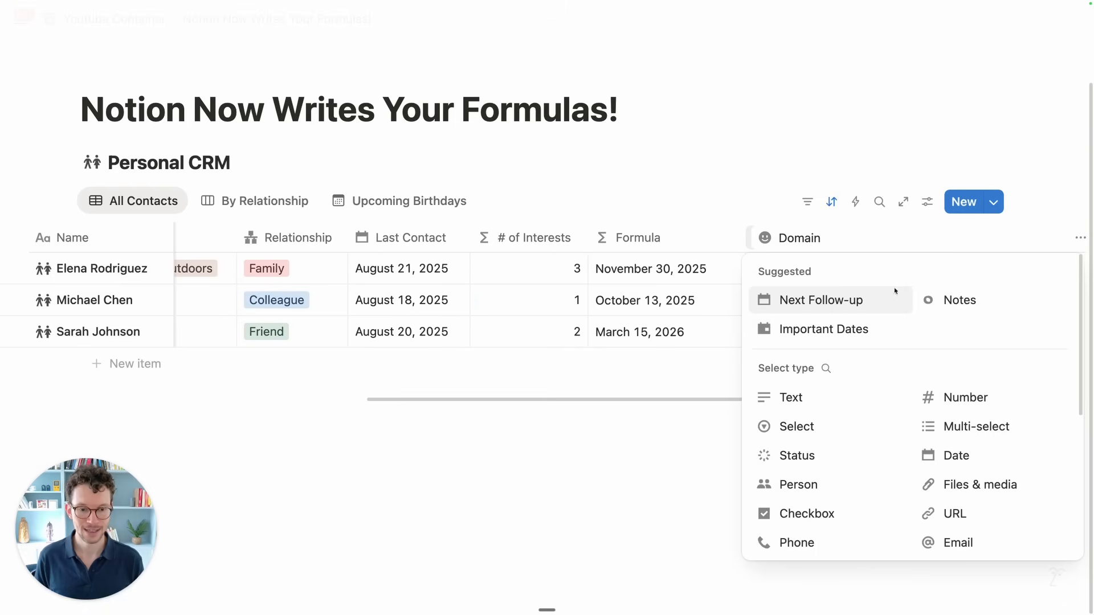
pyautogui.scroll(-3)
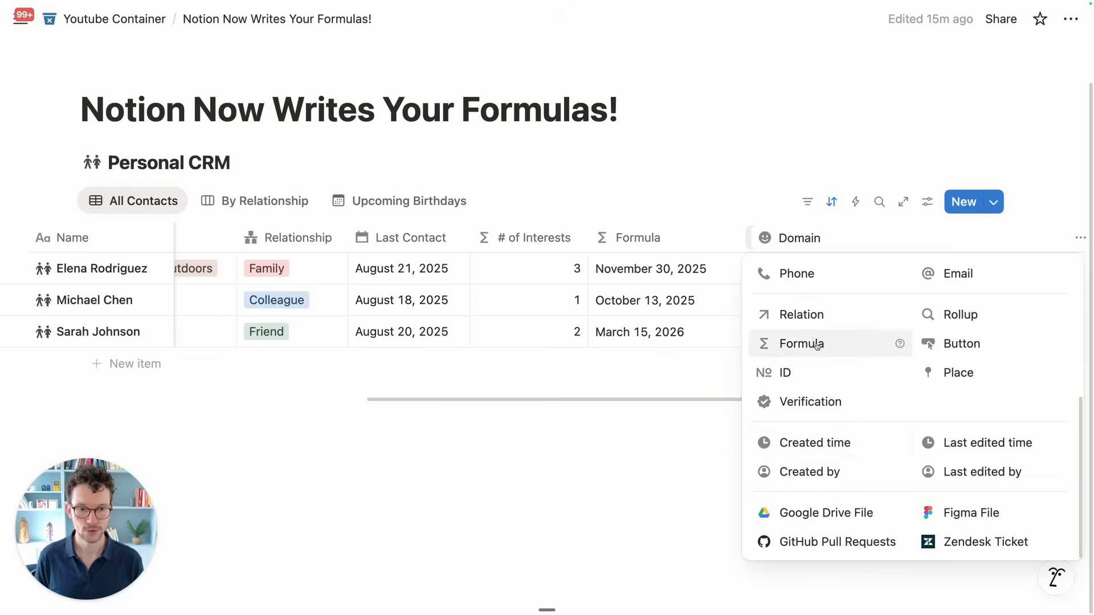
pyautogui.click(801, 343)
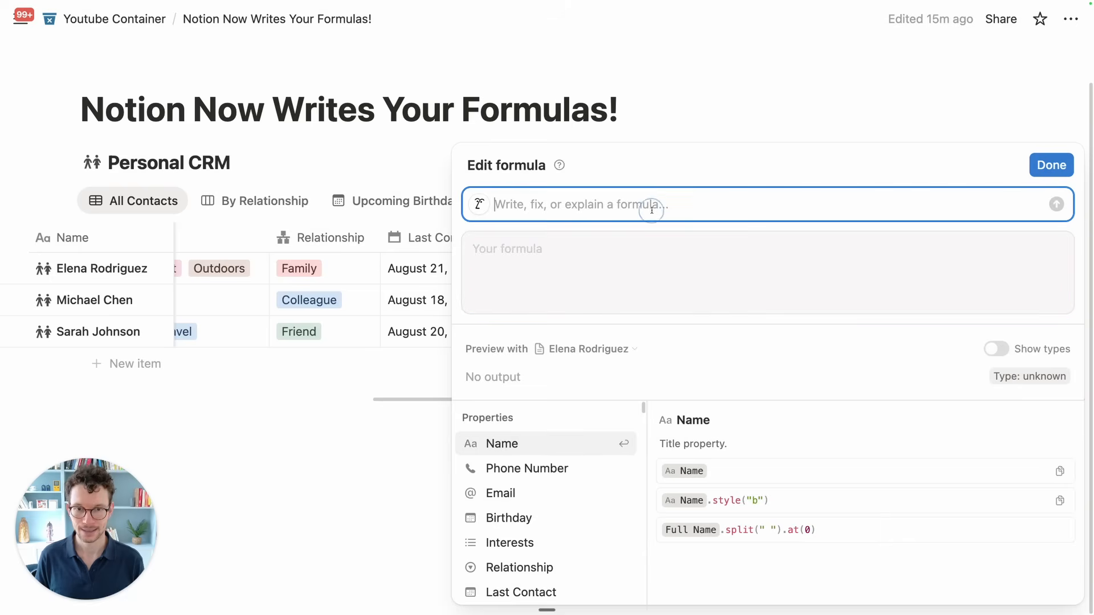
# Ask Notion AI for a formula extracting the domain from each contact's email address
pyautogui.write('please extract the domain from t')
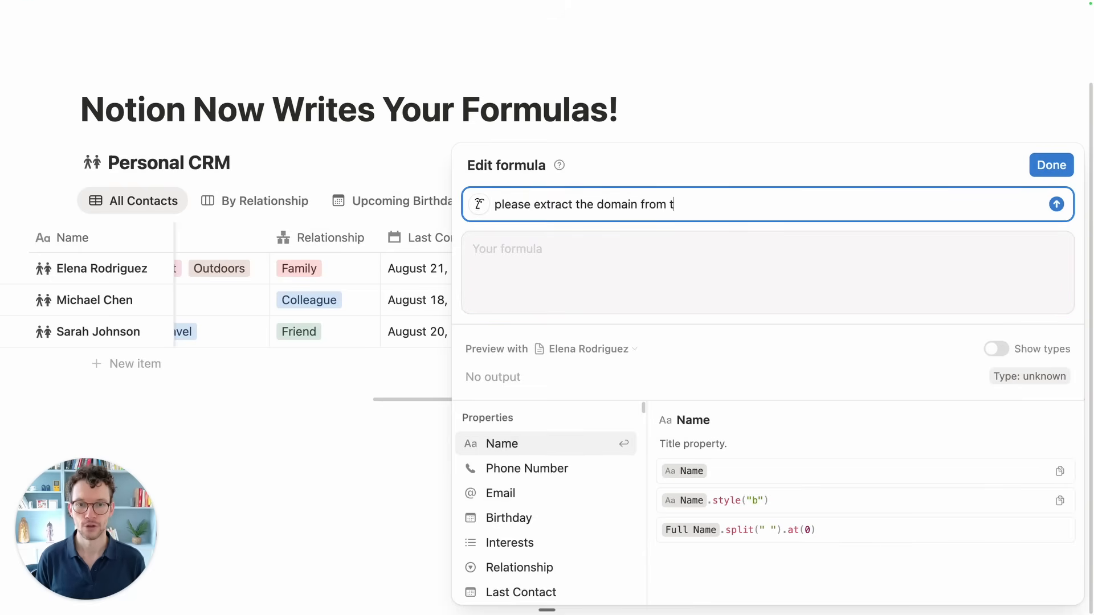
pyautogui.write('he email address')
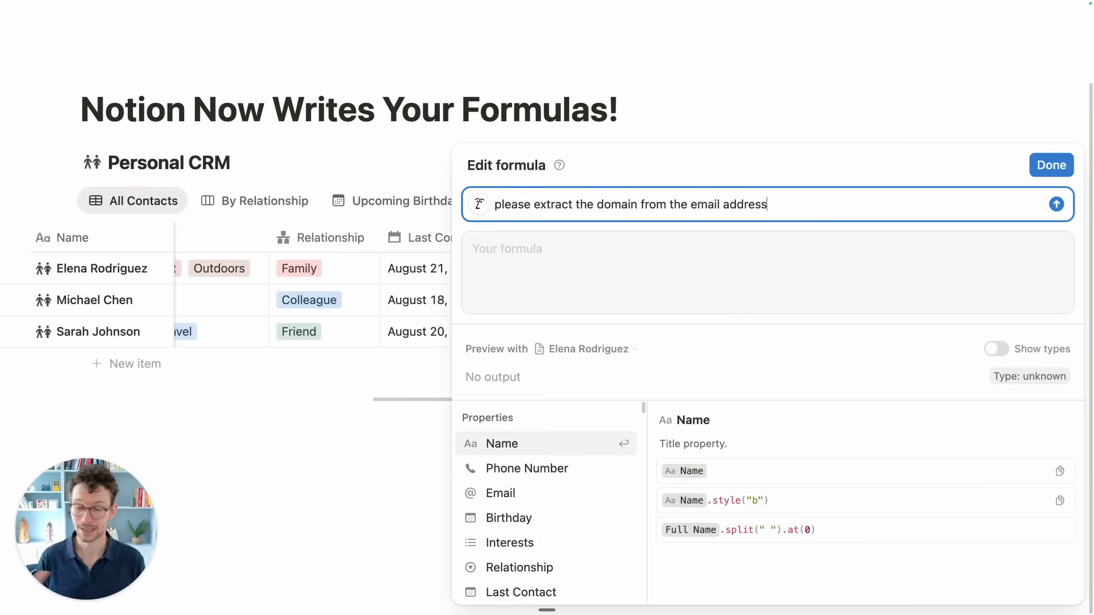
pyautogui.click(1056, 205)
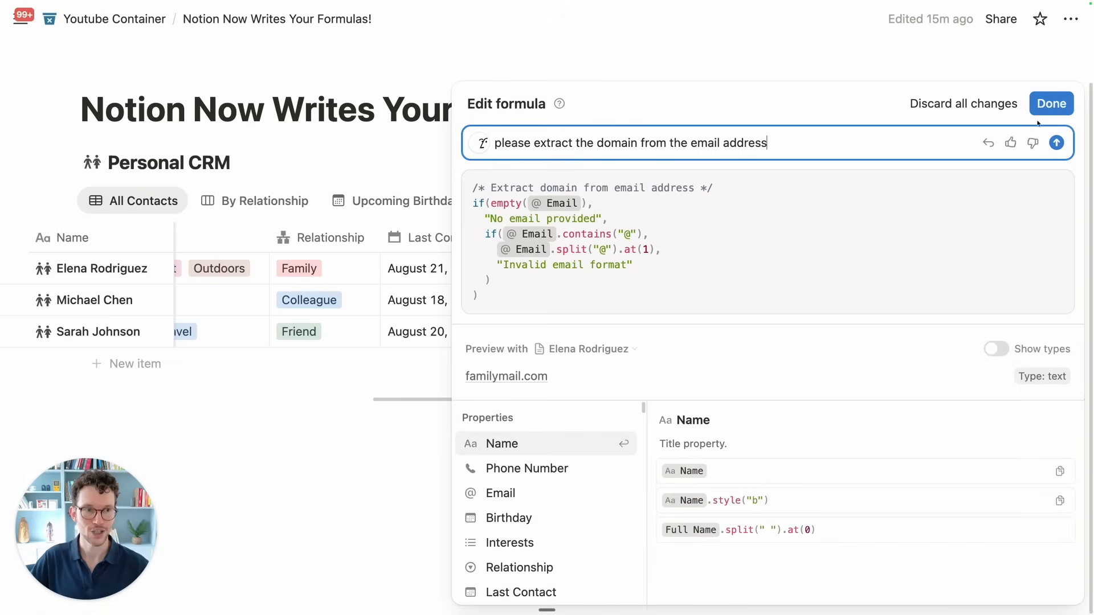
# Save the Domain formula to the contacts table
pyautogui.click(1051, 104)
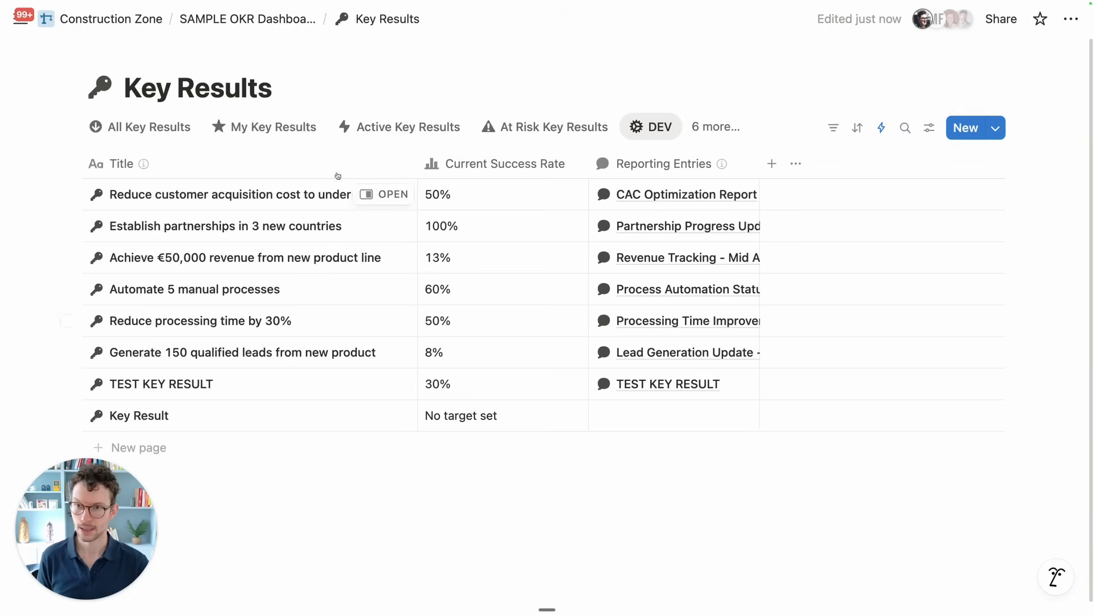
pyautogui.moveTo(771, 163)
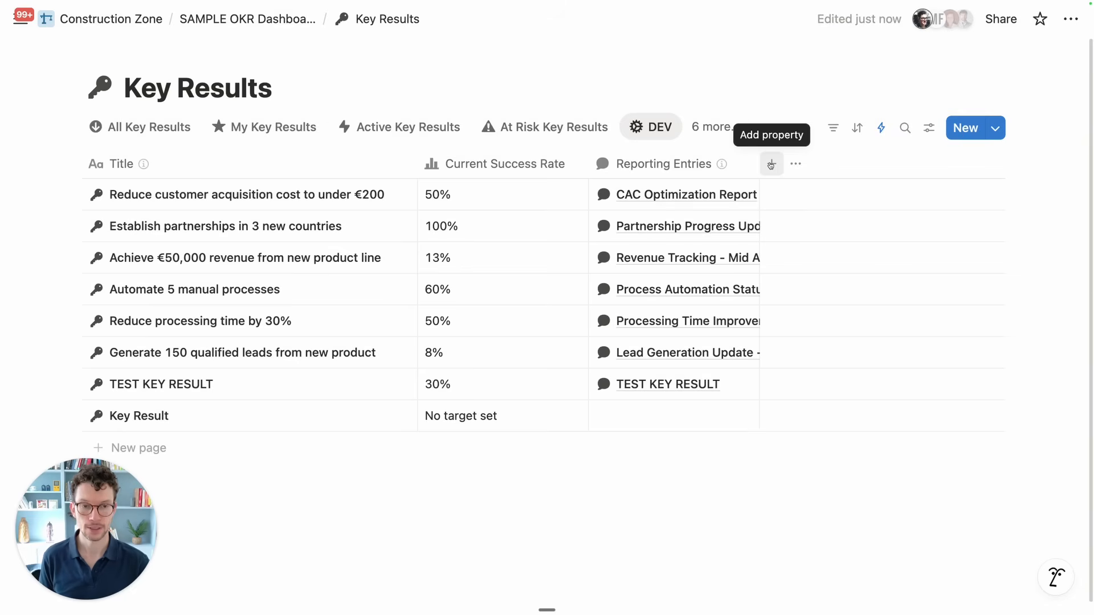
# Add a Trend Rate formula property to the Key Results database
pyautogui.click(771, 163)
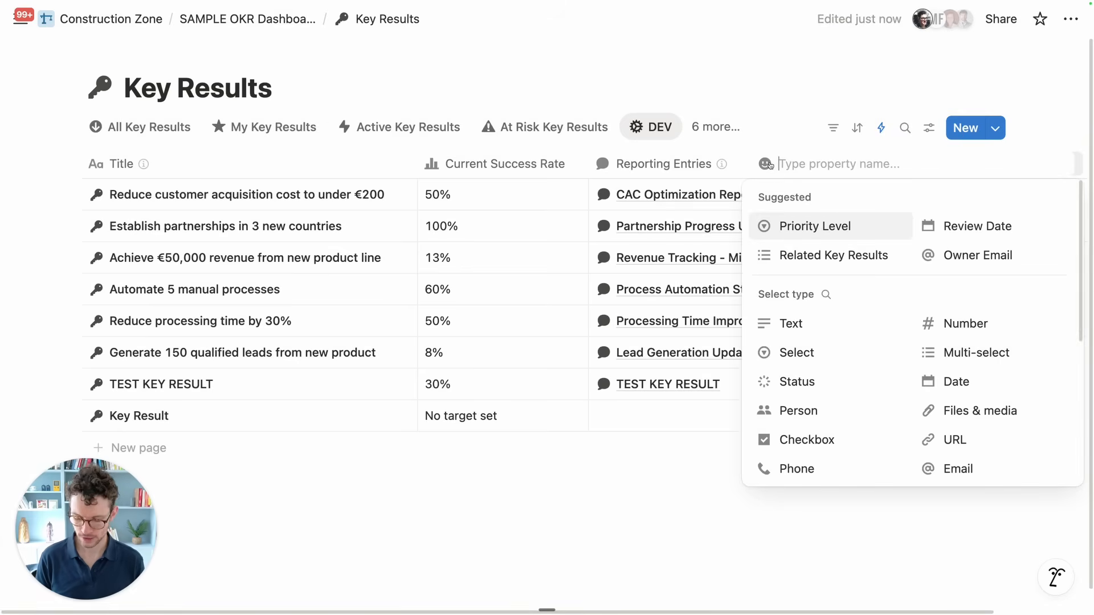
pyautogui.write('Trend Rate')
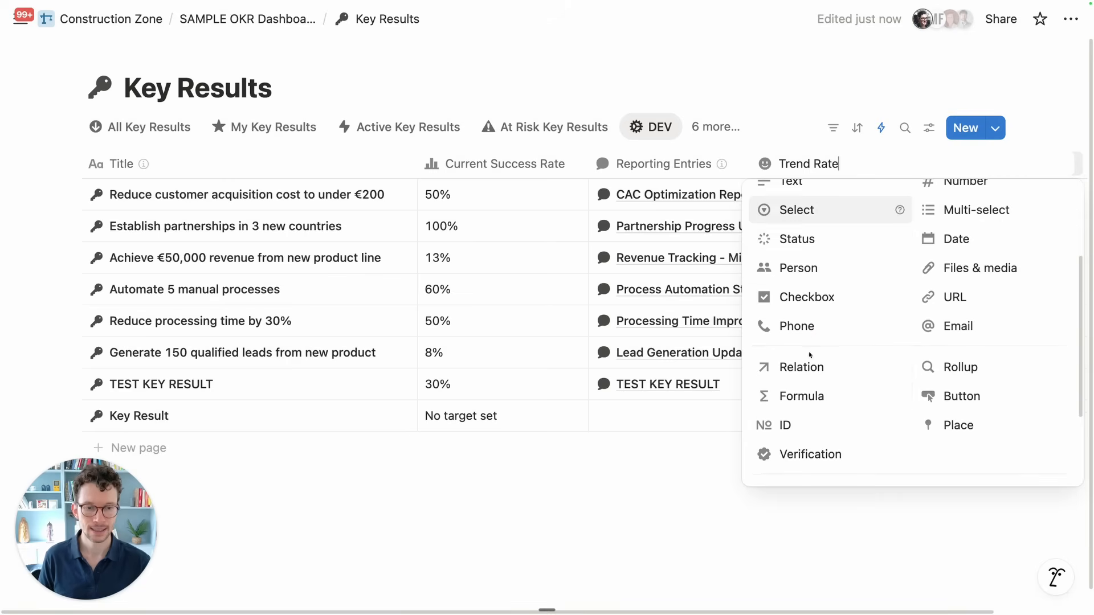
pyautogui.click(801, 396)
pyautogui.write('Please')
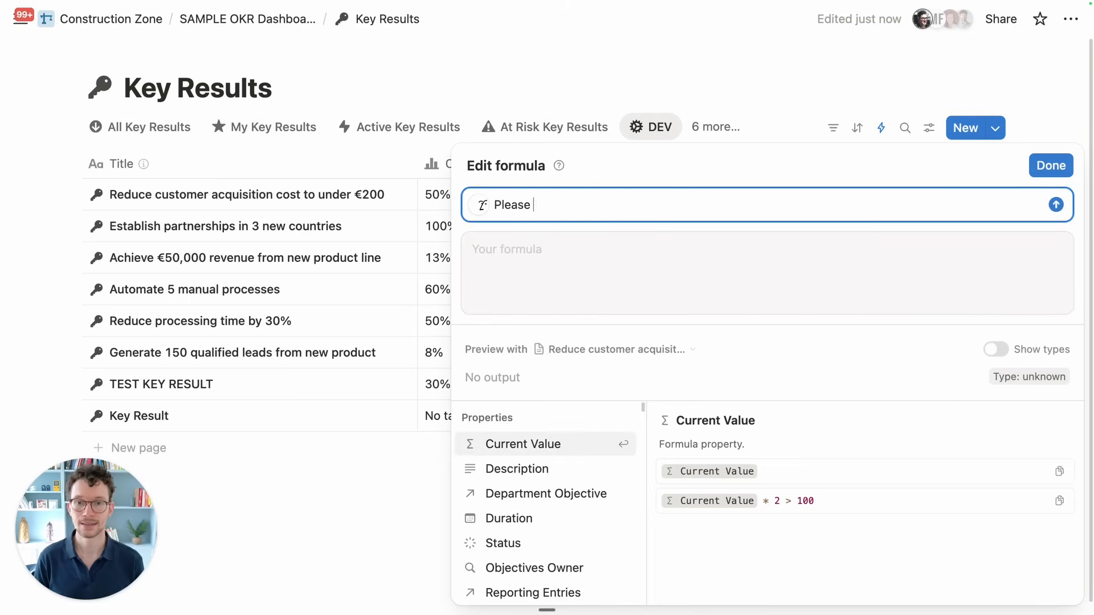
# Ask Notion AI to judge improving, down or stagnating from the last three Reporting Entries
pyautogui.write('create a formula that calculates whether we are trending up')
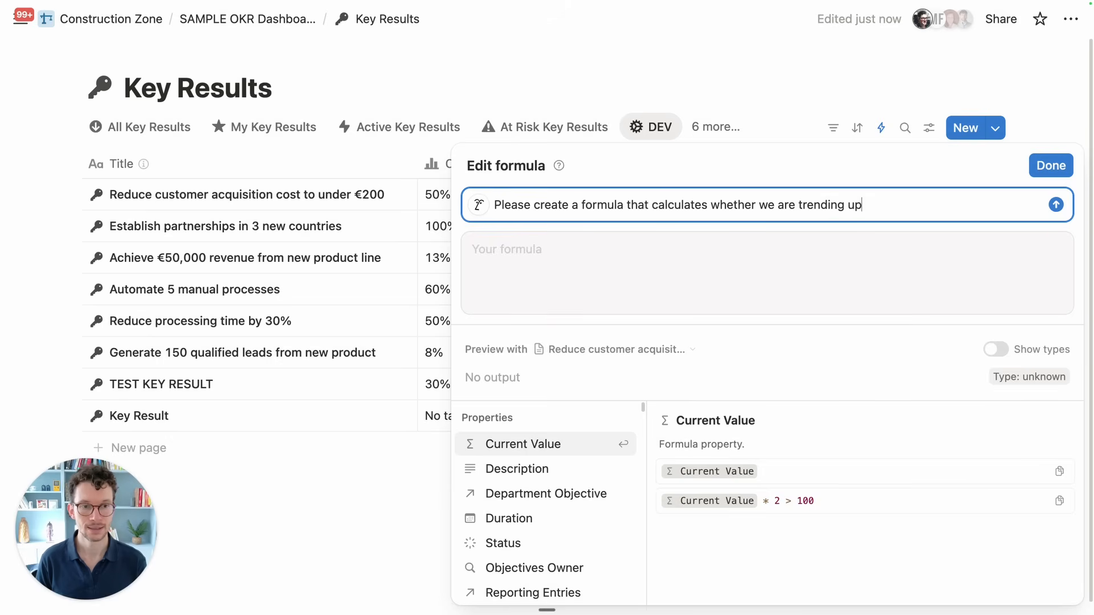
pyautogui.write(', down or stagnating for this key resu')
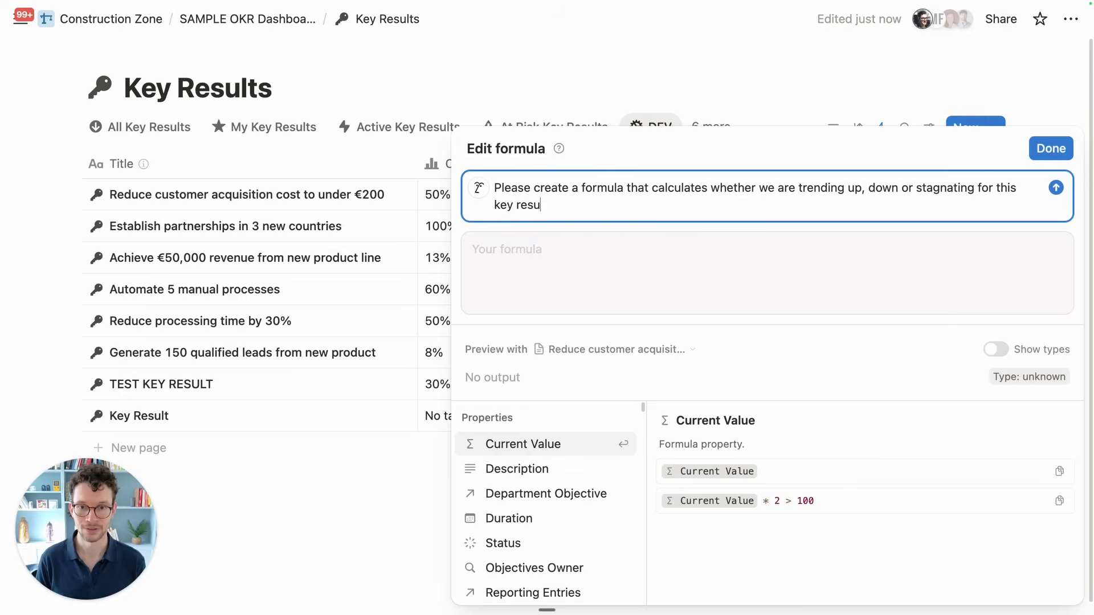
pyautogui.write('lt. To')
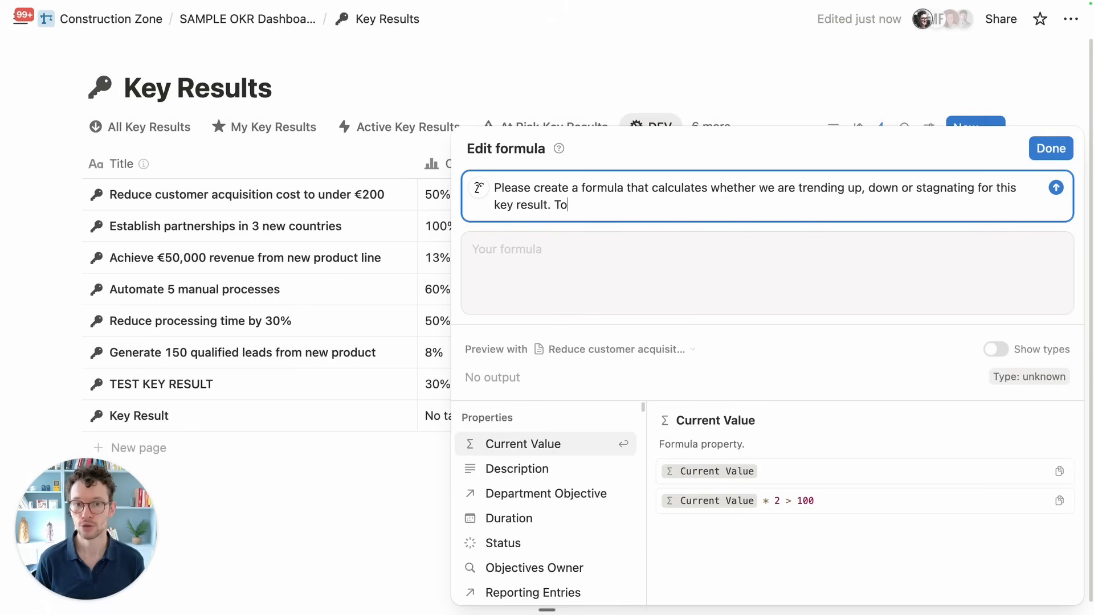
pyautogui.write('do so, look at the relatee')
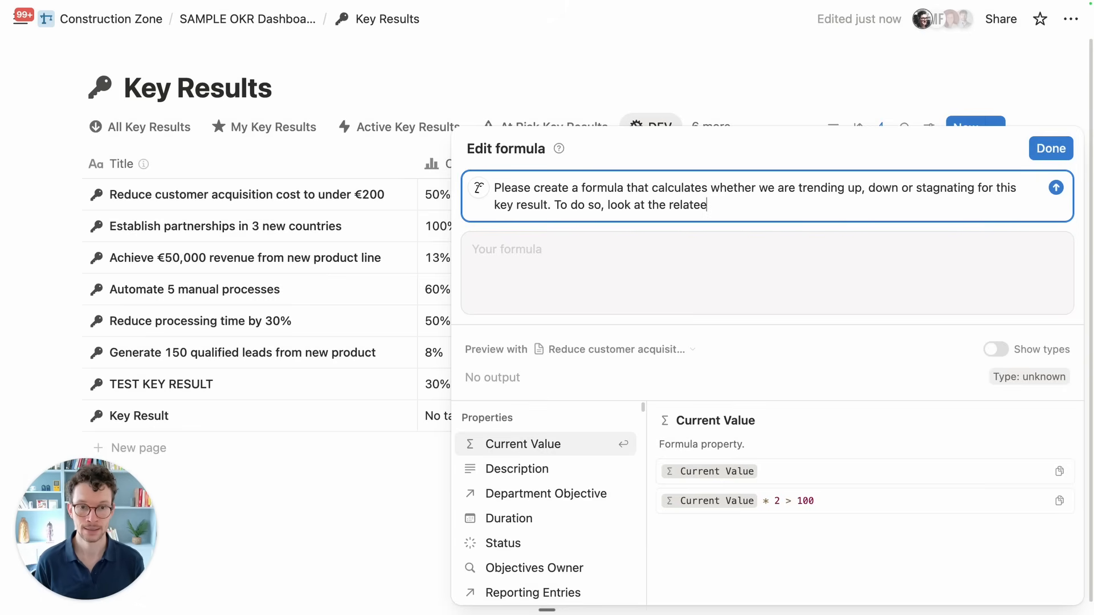
pyautogui.write('Reporting')
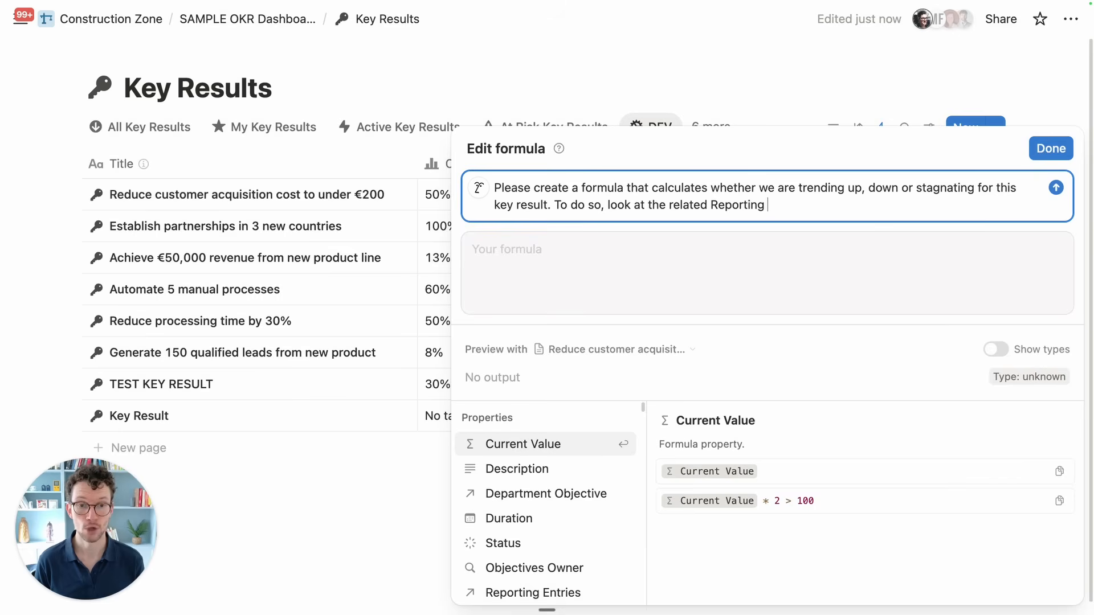
pyautogui.write('Entries and ext')
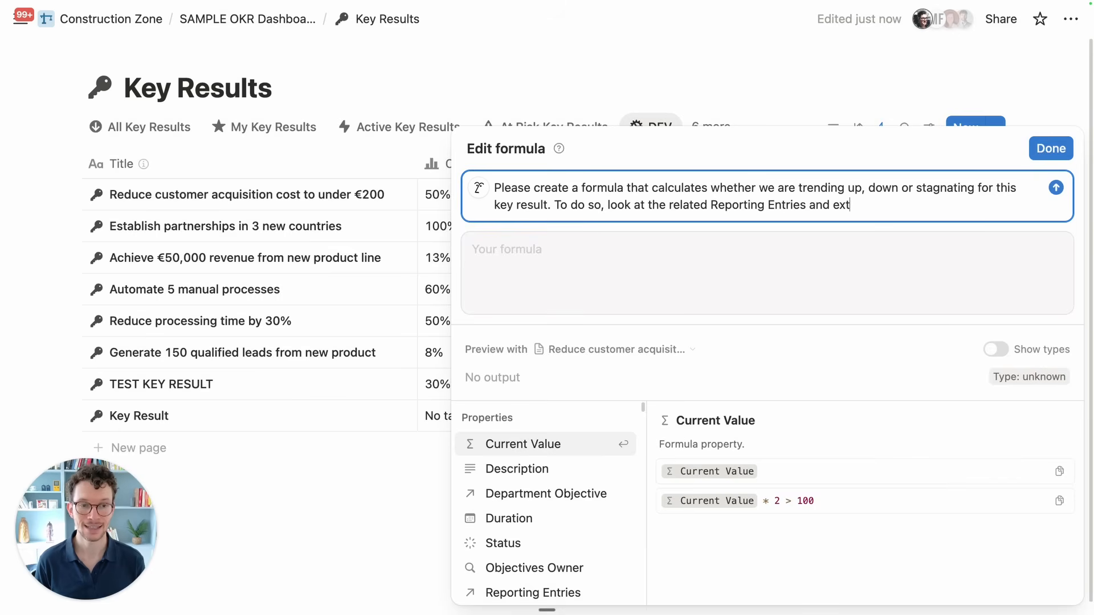
pyautogui.write('ract the value')
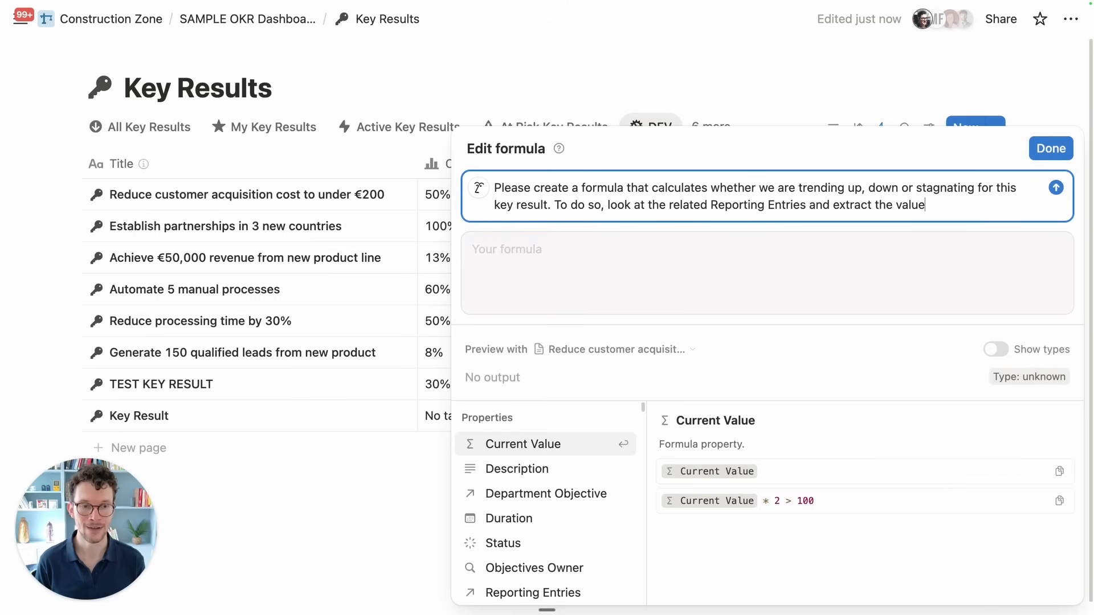
pyautogui.write('for the')
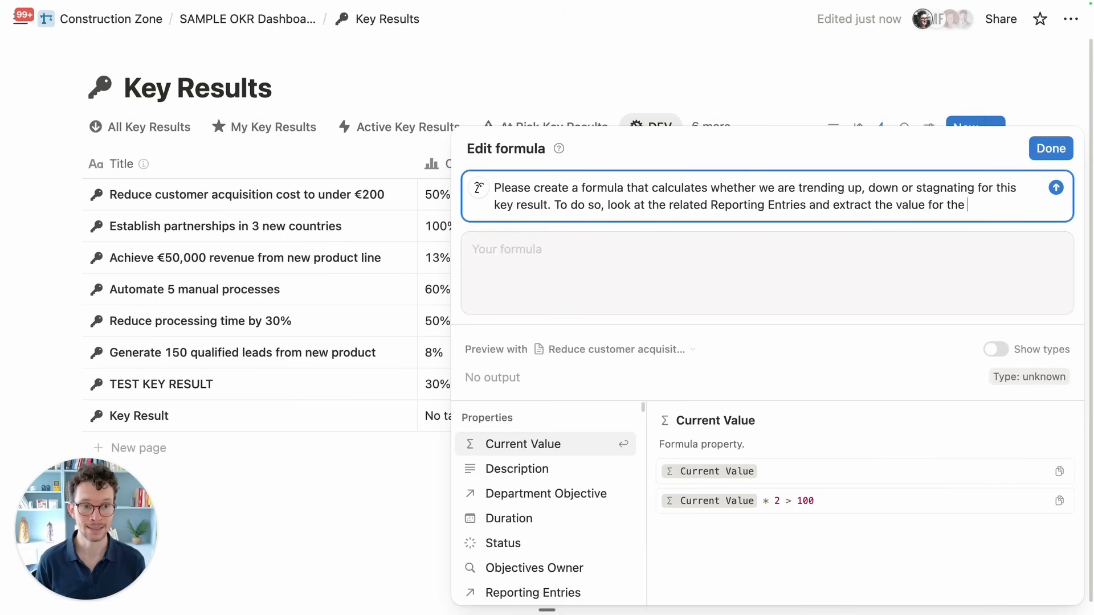
pyautogui.write('last three. Then, figure out whether')
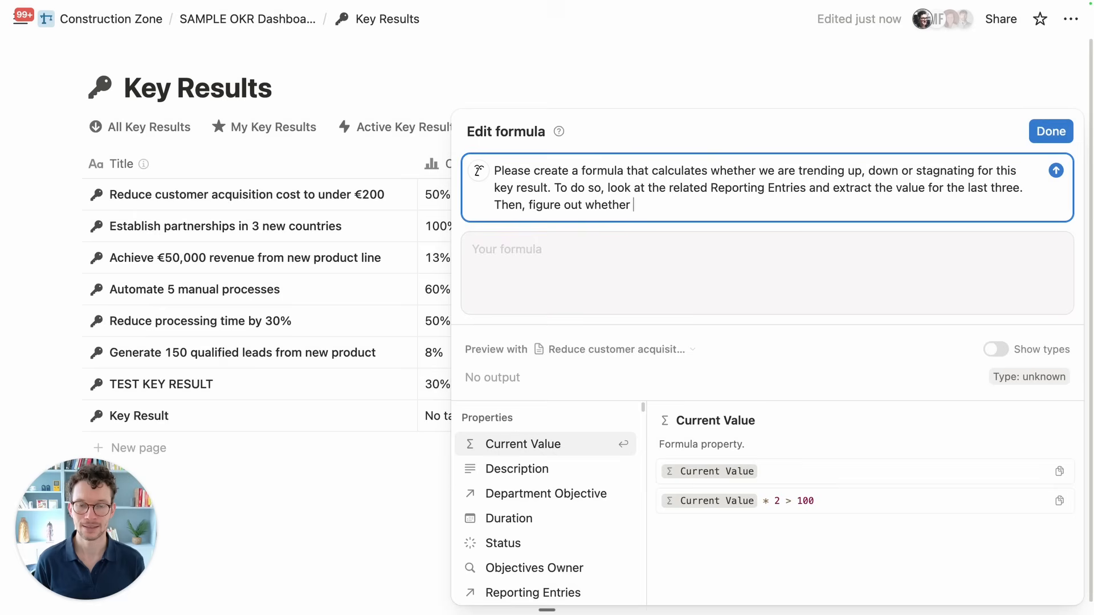
pyautogui.write('within those three last entrie')
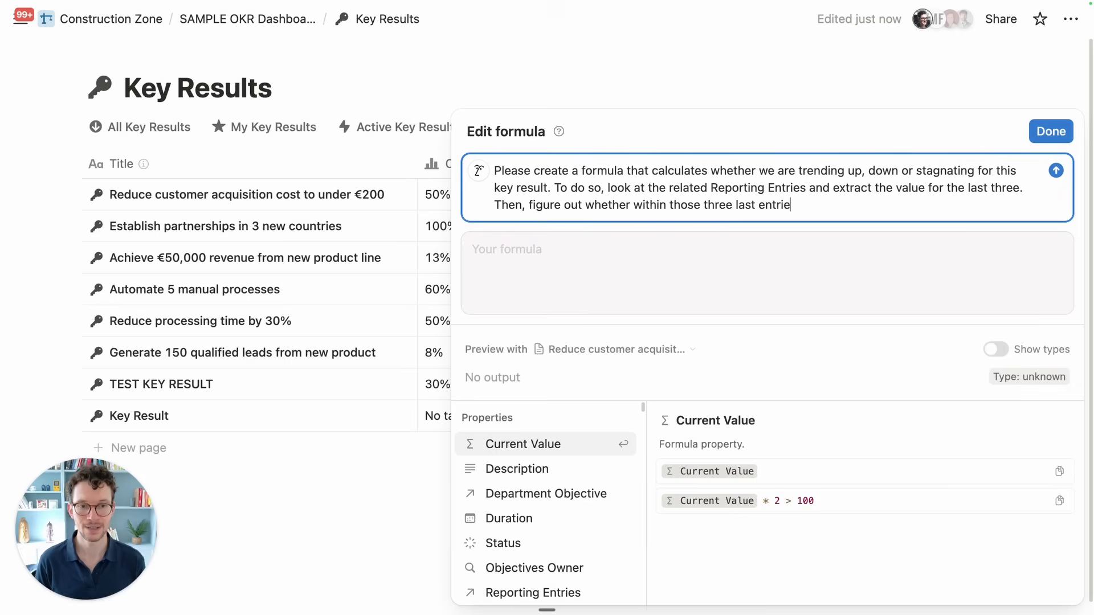
pyautogui.write("s, we're i")
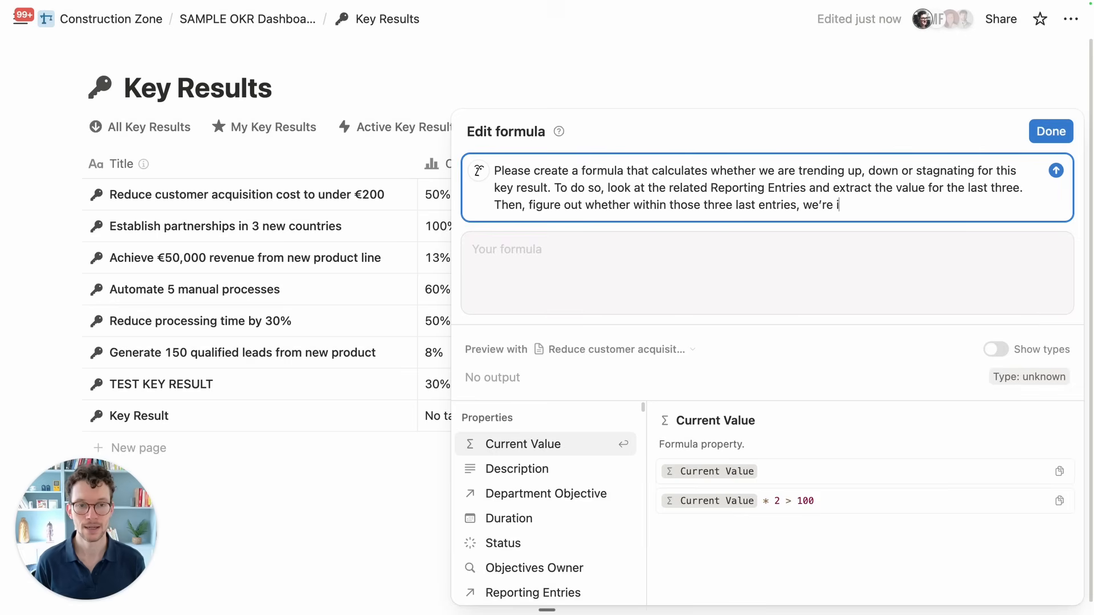
pyautogui.write('mproving, going down or stagnating.')
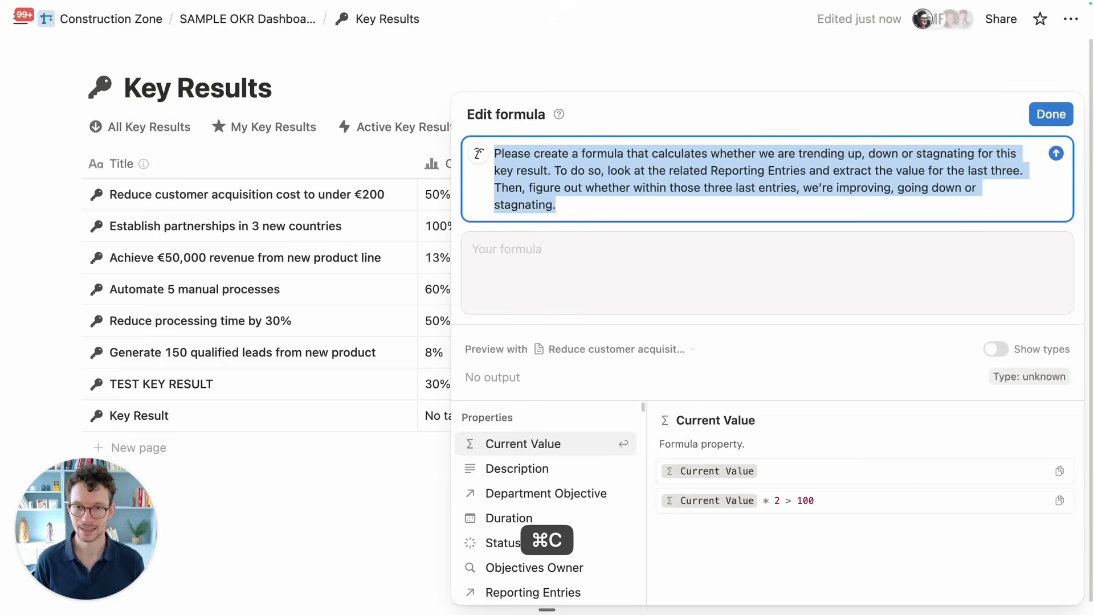
# Submit the AI prompt to generate the three-entry trend formula, previewing 'declining' for the first key result
pyautogui.click(1056, 153)
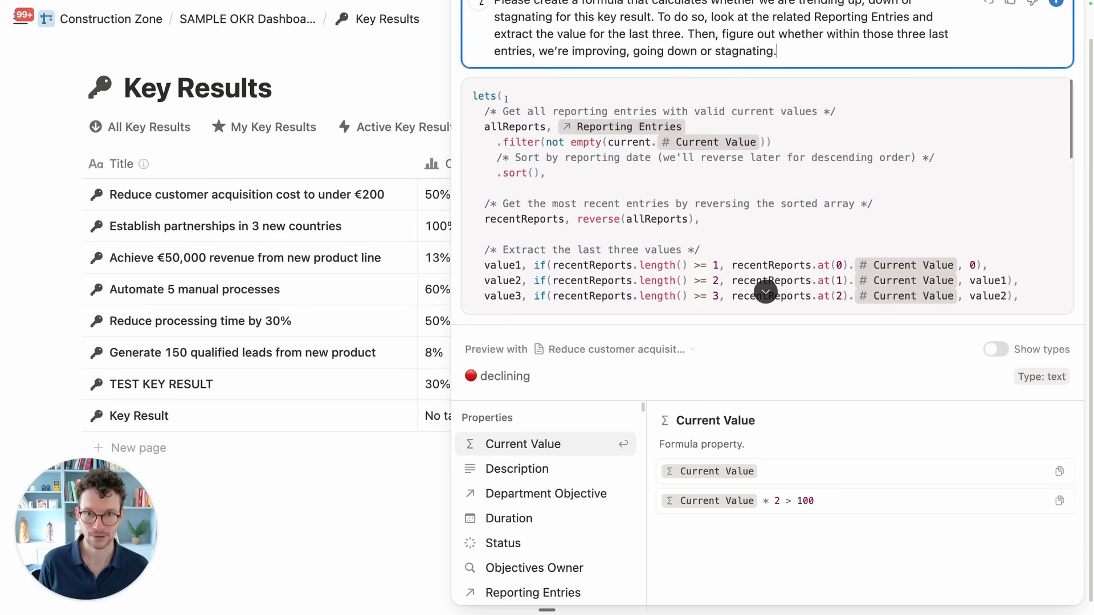
pyautogui.moveTo(513, 112); pyautogui.dragTo(796, 112)
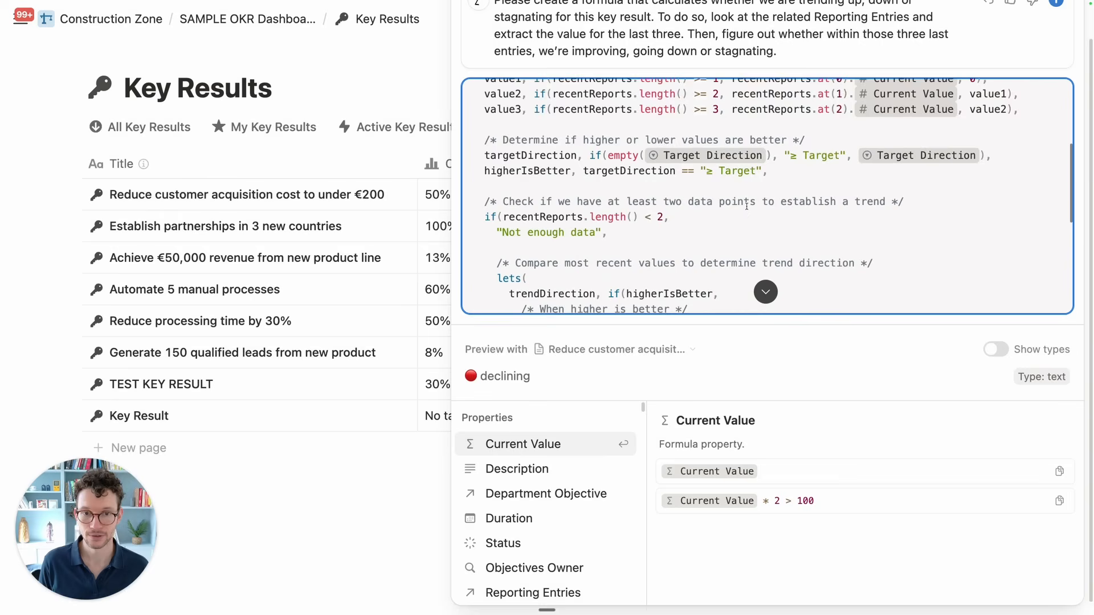
pyautogui.scroll(-3)
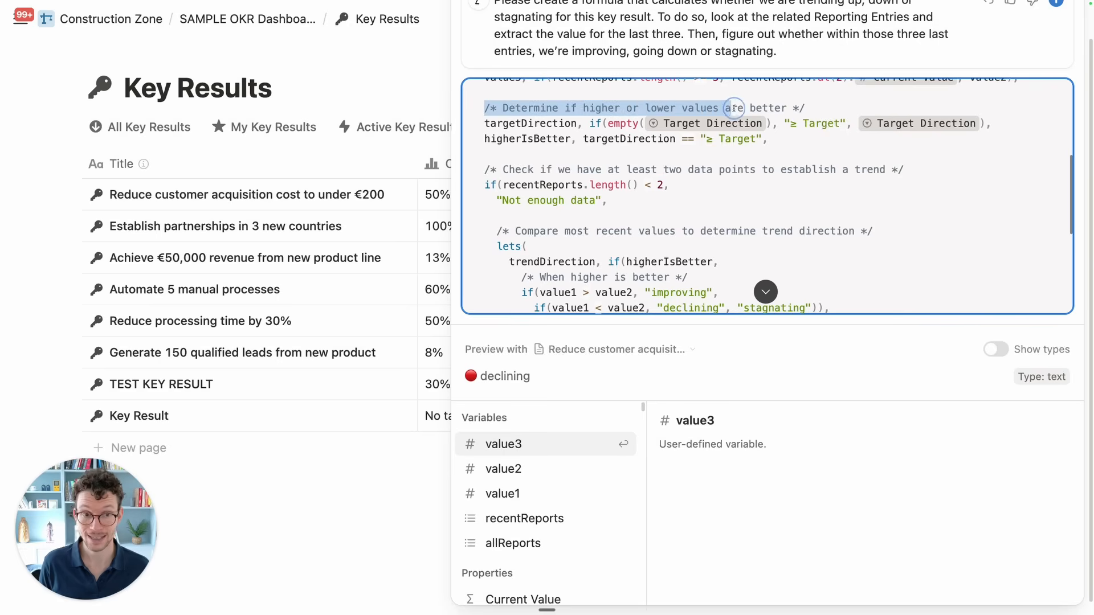
pyautogui.click(522, 444)
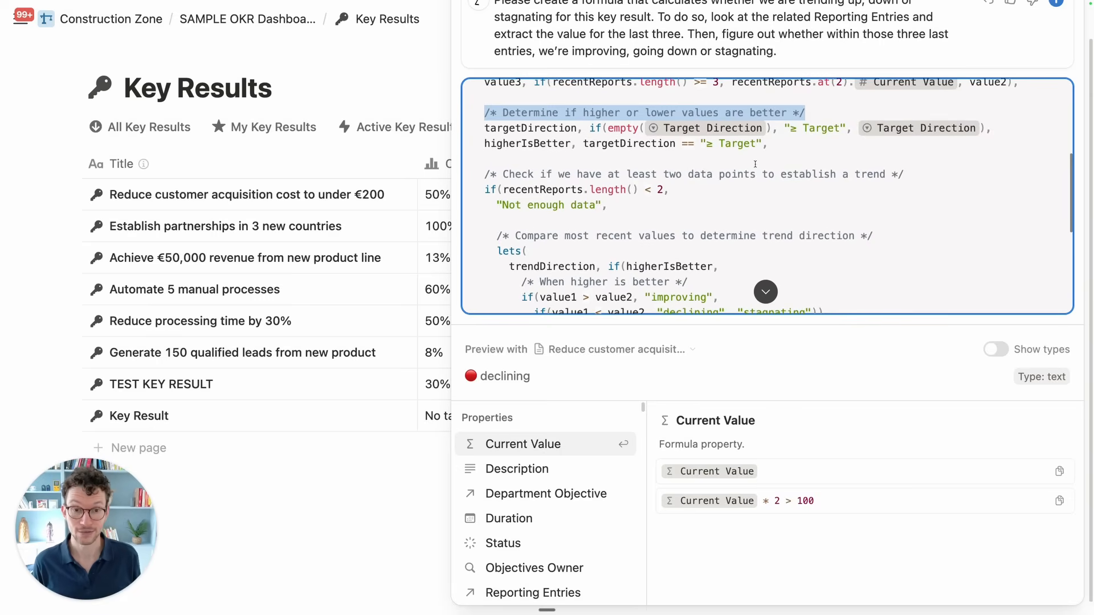
pyautogui.scroll(-3)
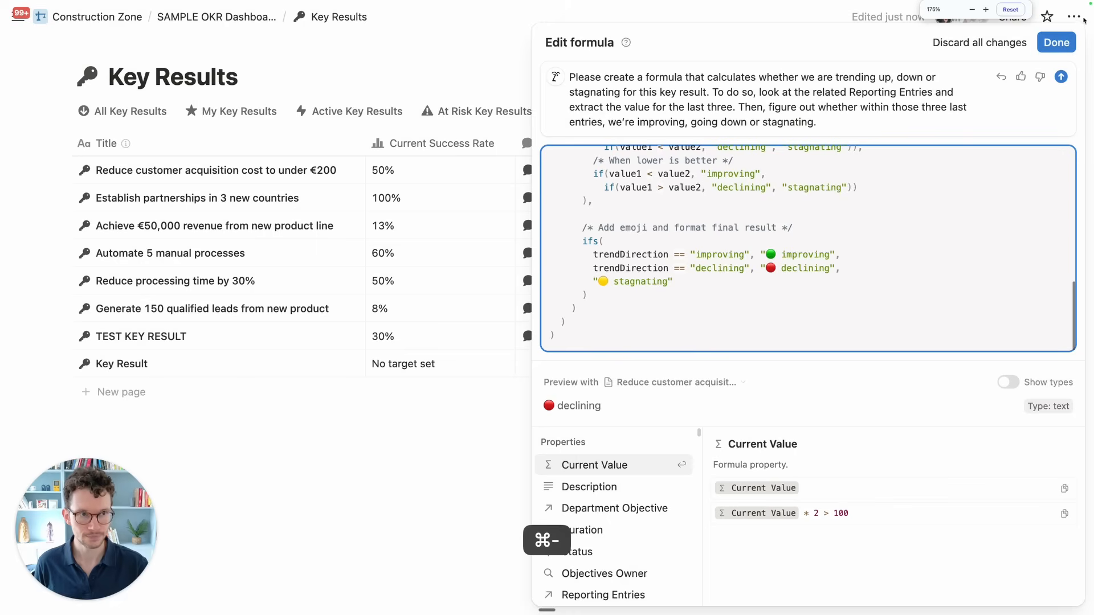
# Save the trend formula and widen the Reporting Entries column
pyautogui.click(1055, 42)
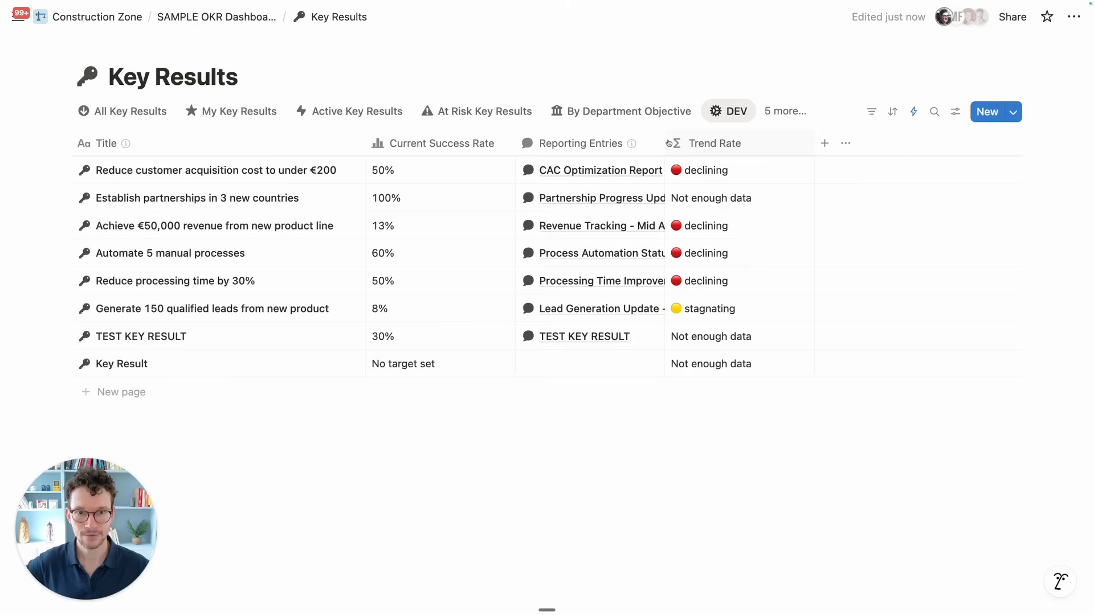
pyautogui.moveTo(665, 143); pyautogui.dragTo(762, 143)
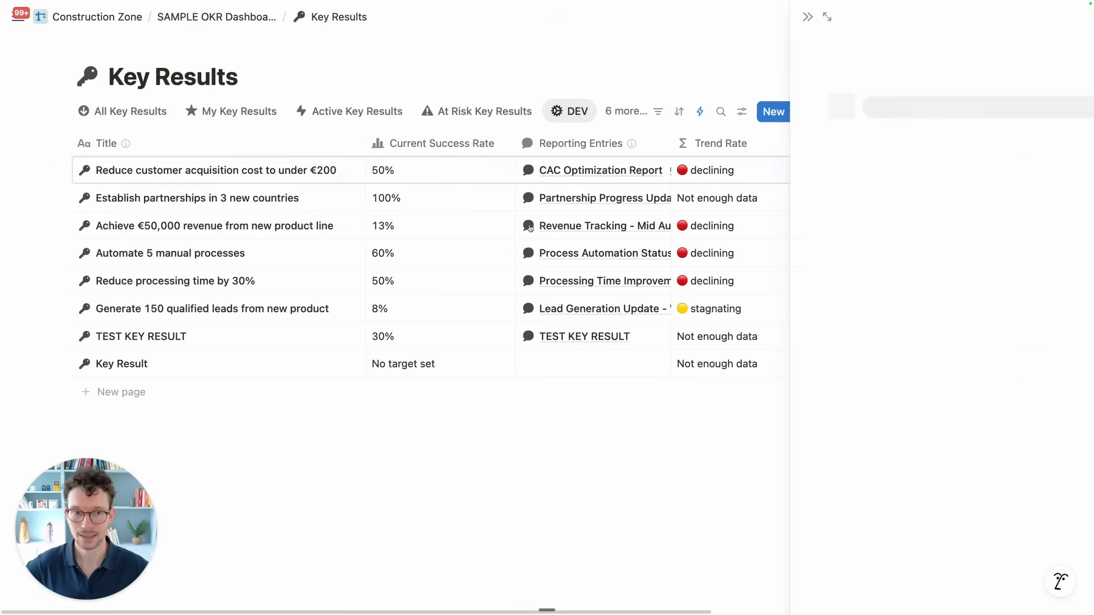
pyautogui.click(219, 170)
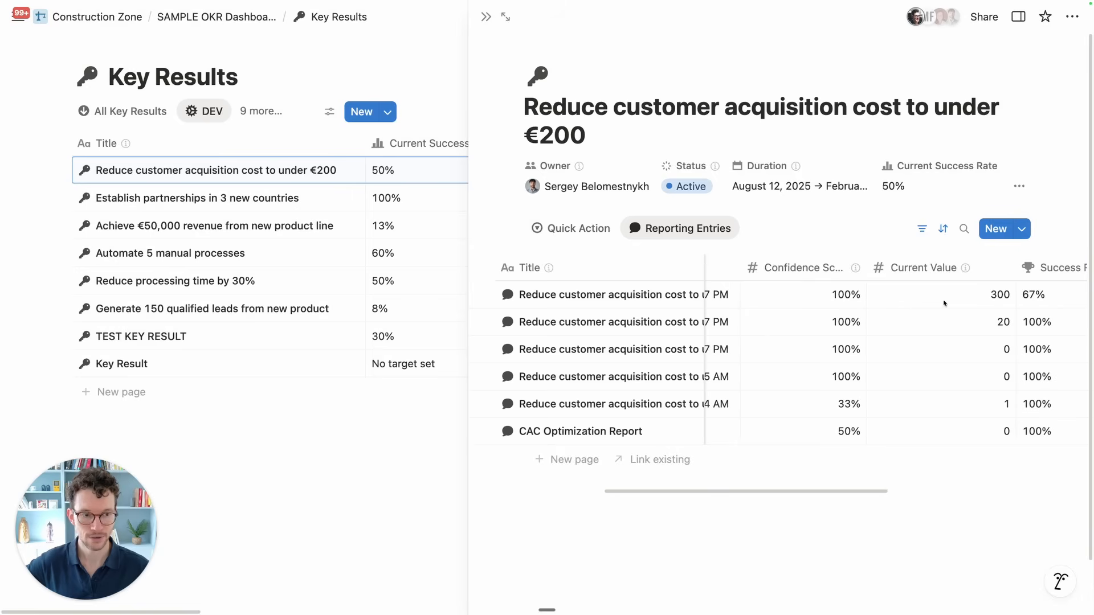
pyautogui.moveTo(947, 352)
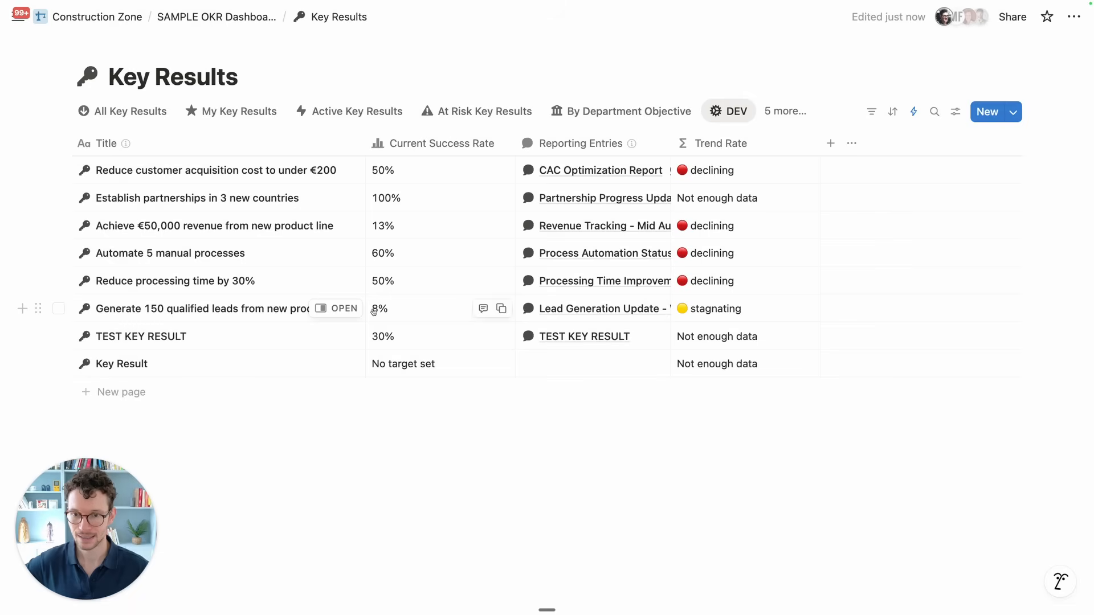
pyautogui.click(342, 309)
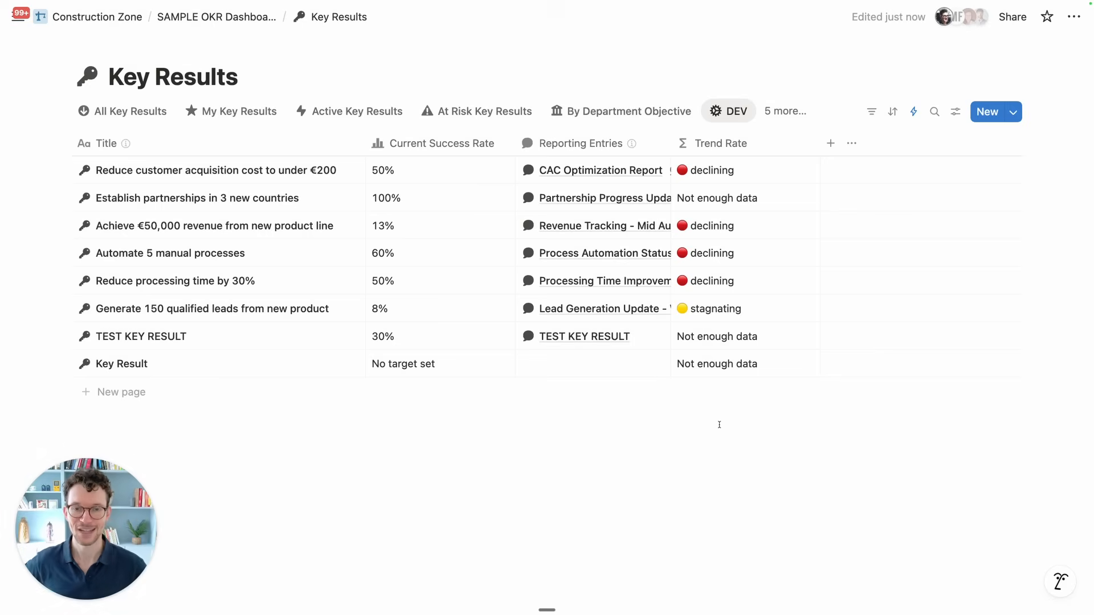
pyautogui.moveTo(518, 559)
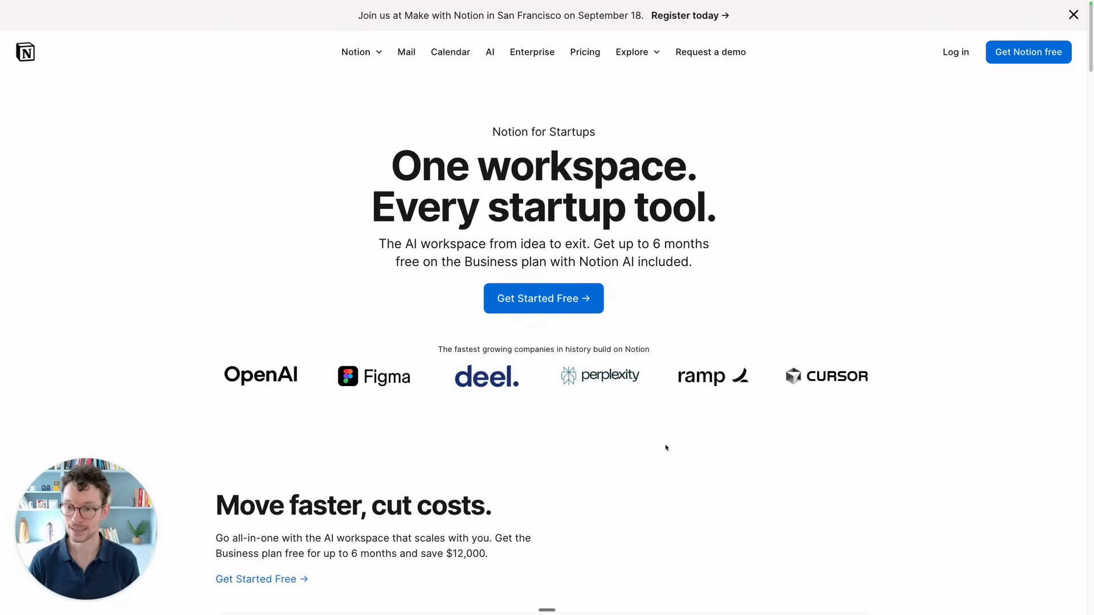
pyautogui.moveTo(520, 370)
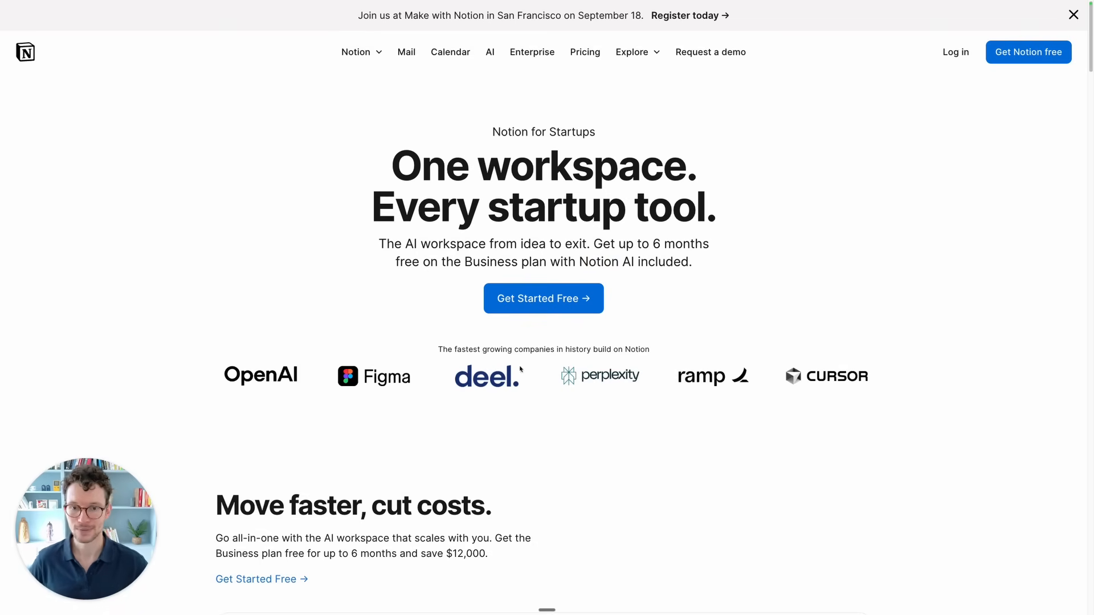
pyautogui.scroll(-3)
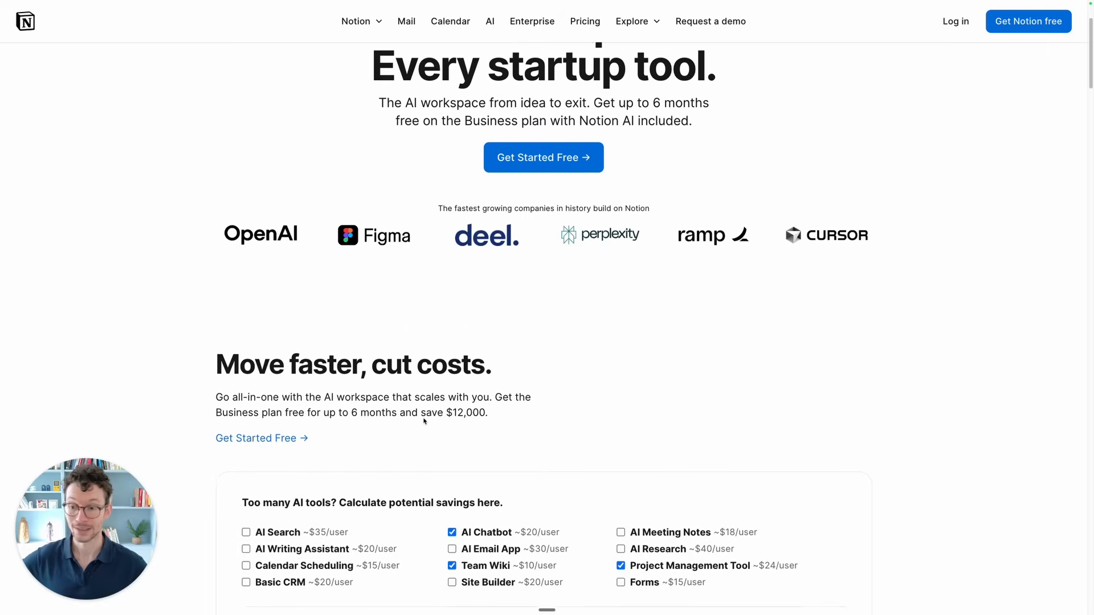
pyautogui.scroll(-3)
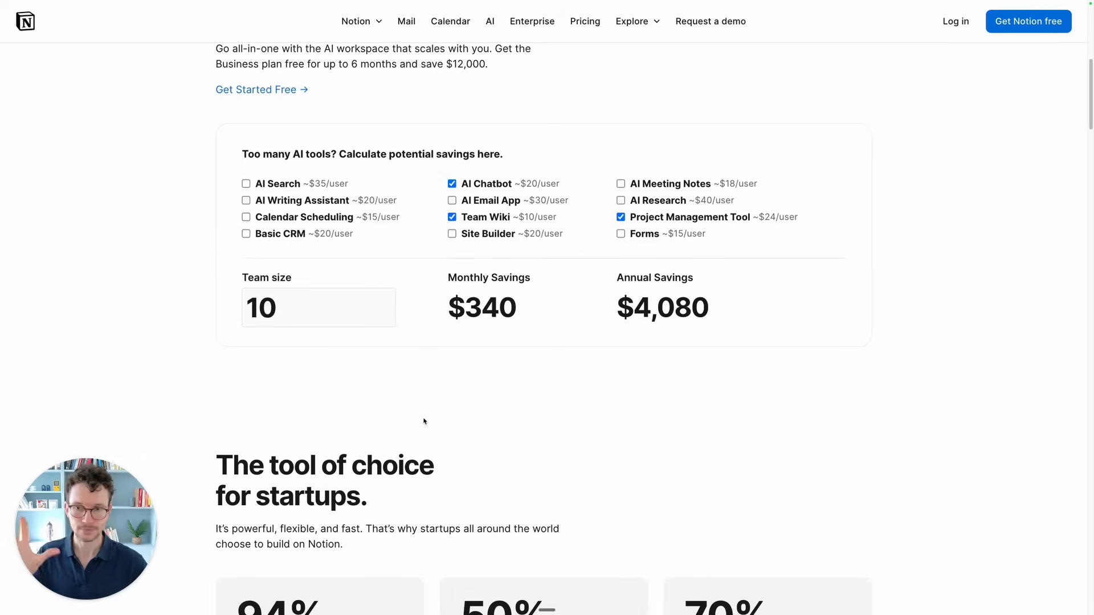
pyautogui.scroll(3)
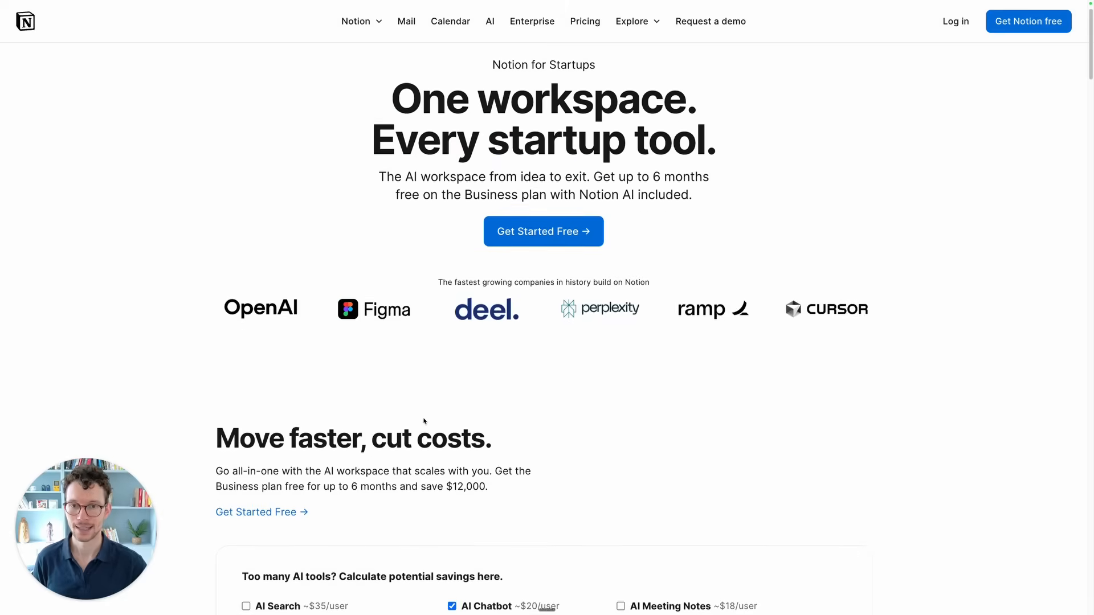